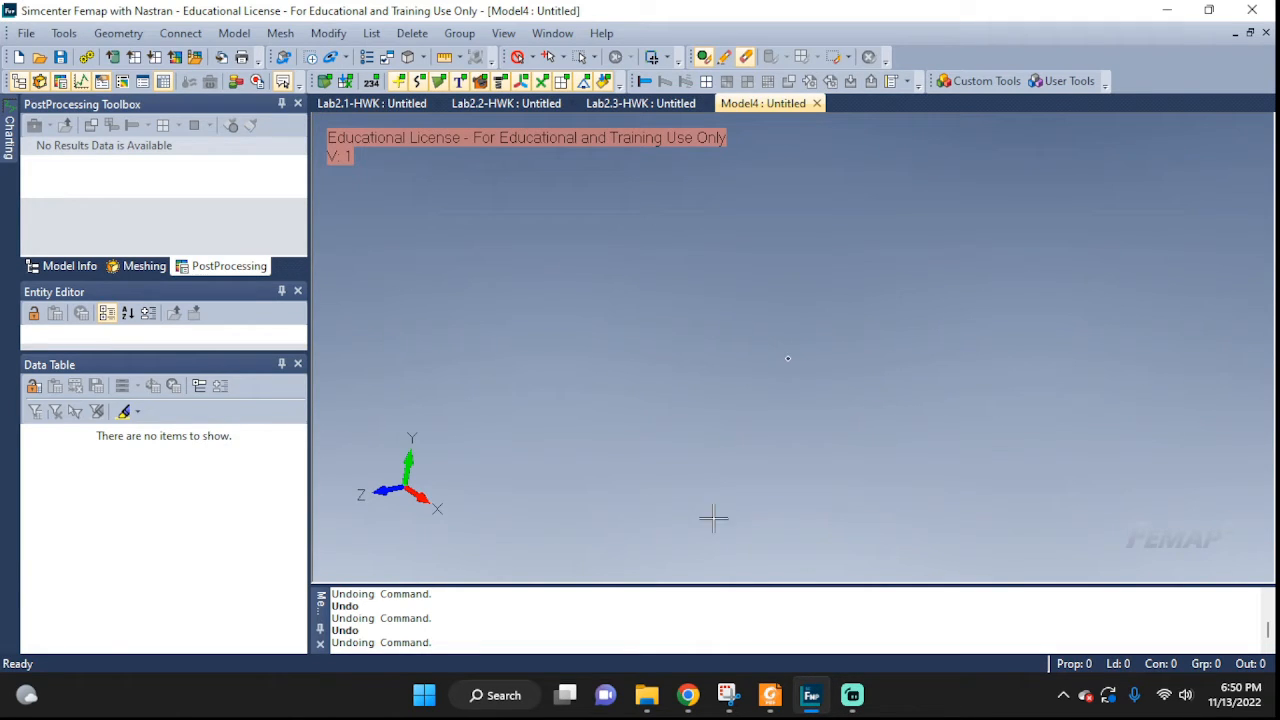
mouse_move(668, 296)
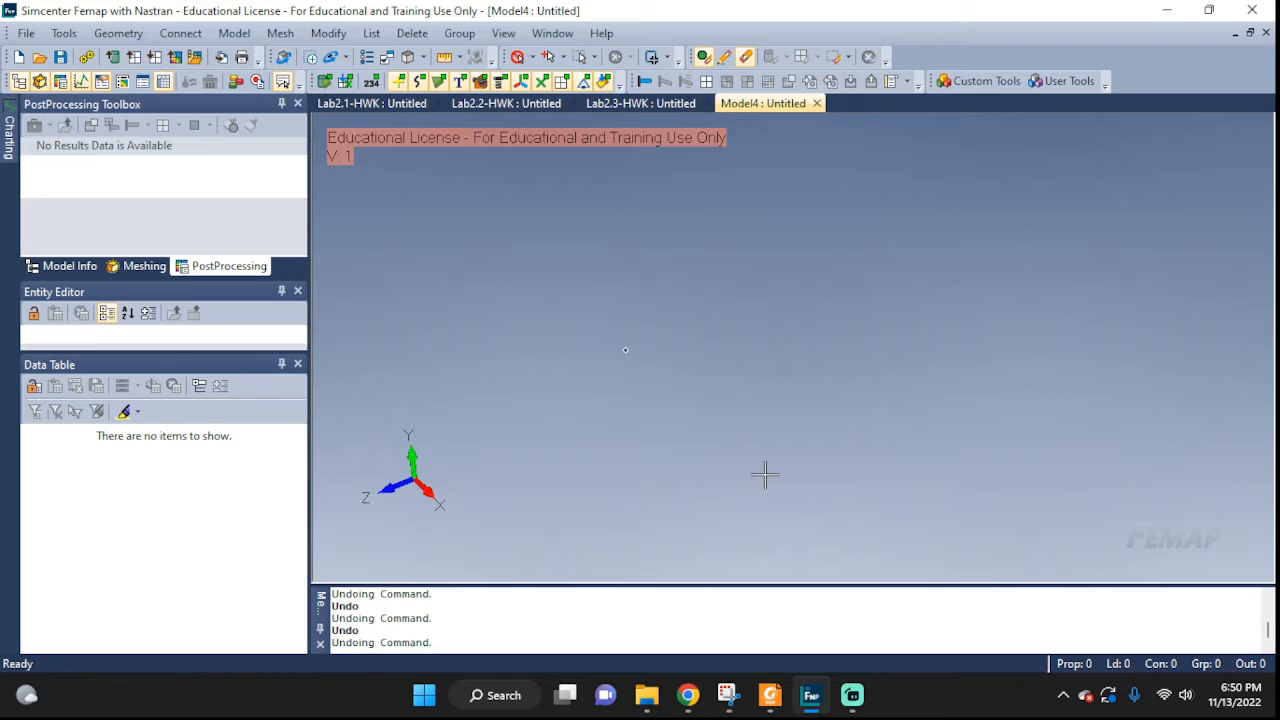
mouse_move(490, 464)
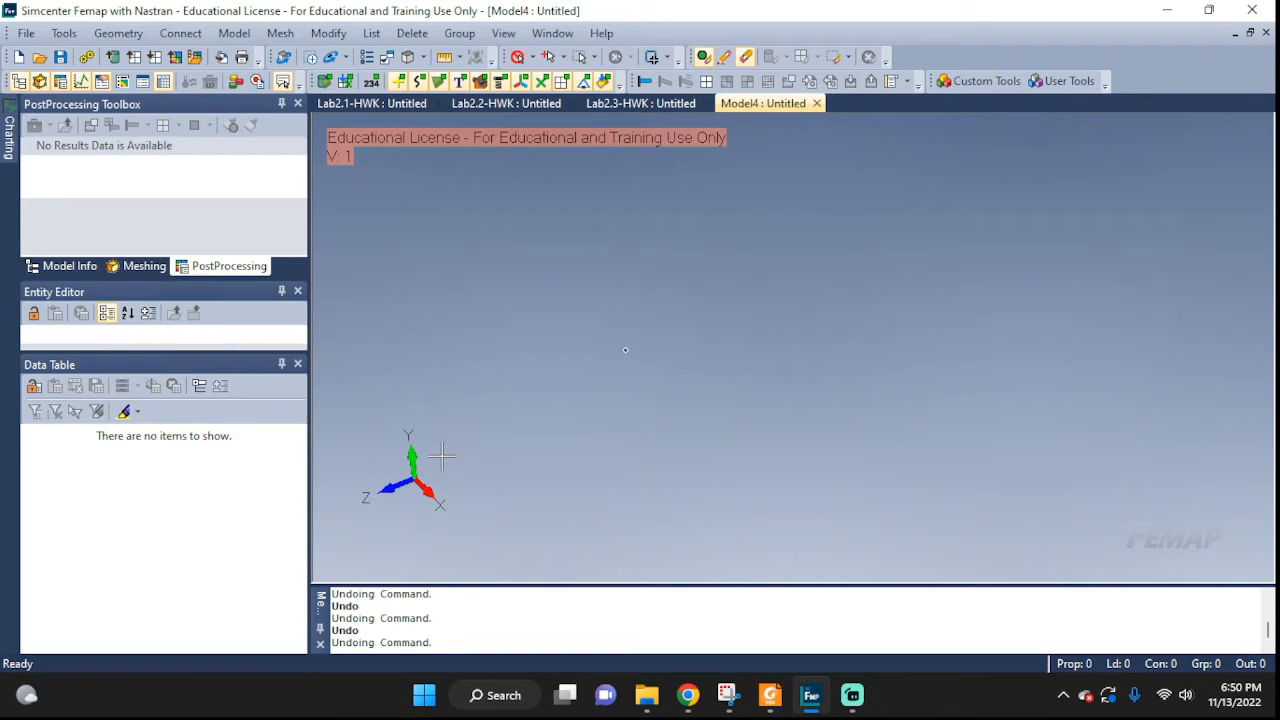
mouse_move(428, 504)
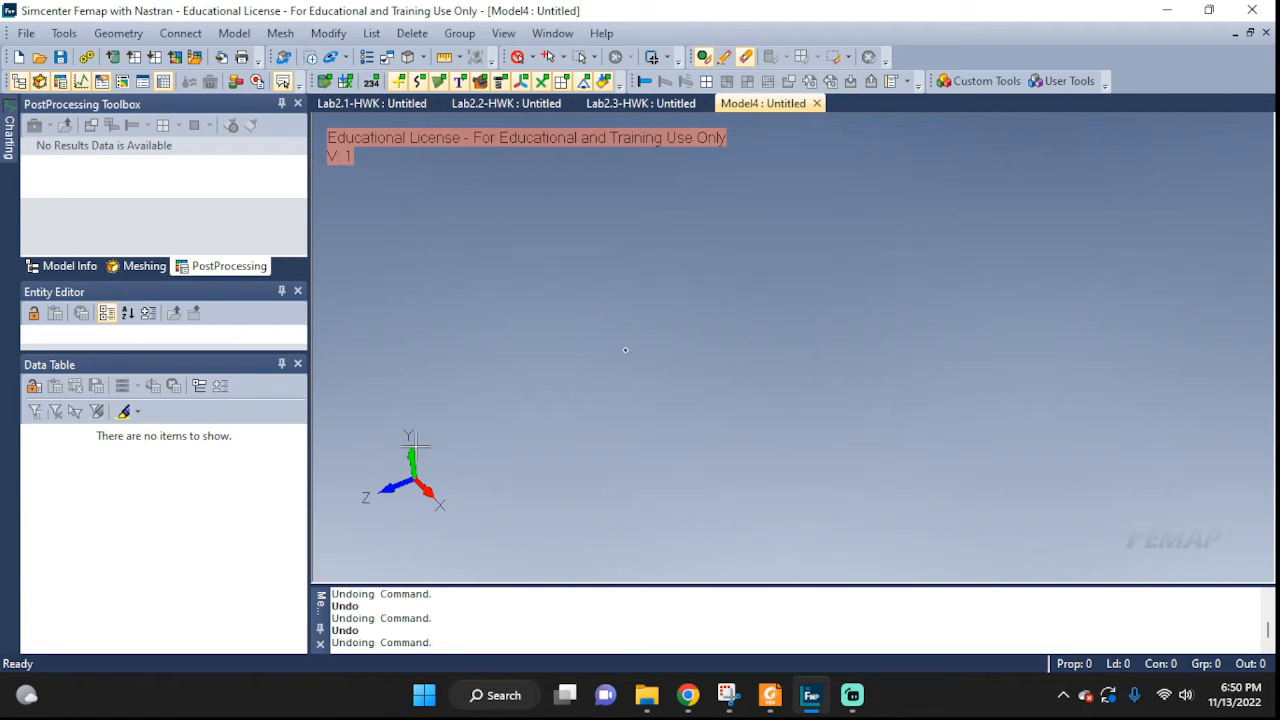
mouse_move(636, 364)
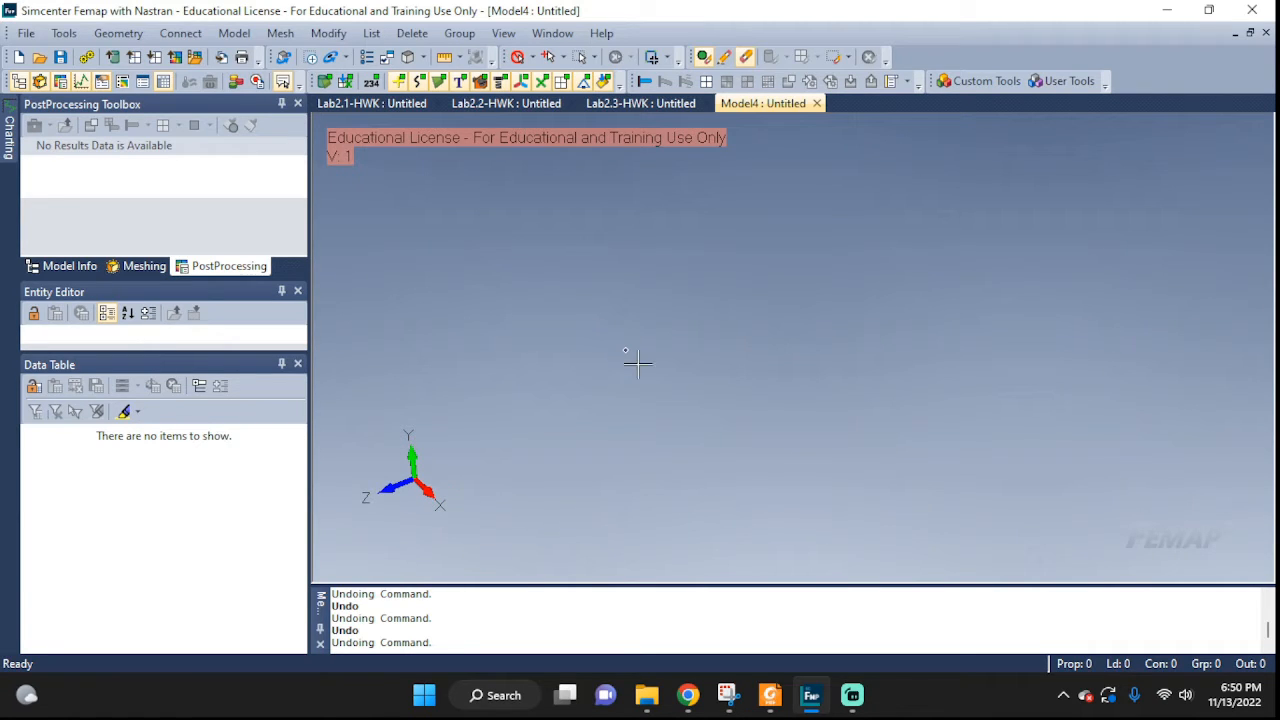
- Enable Draw Workplane in Workplane Management so the workplane shows in the view
right_click(624, 350)
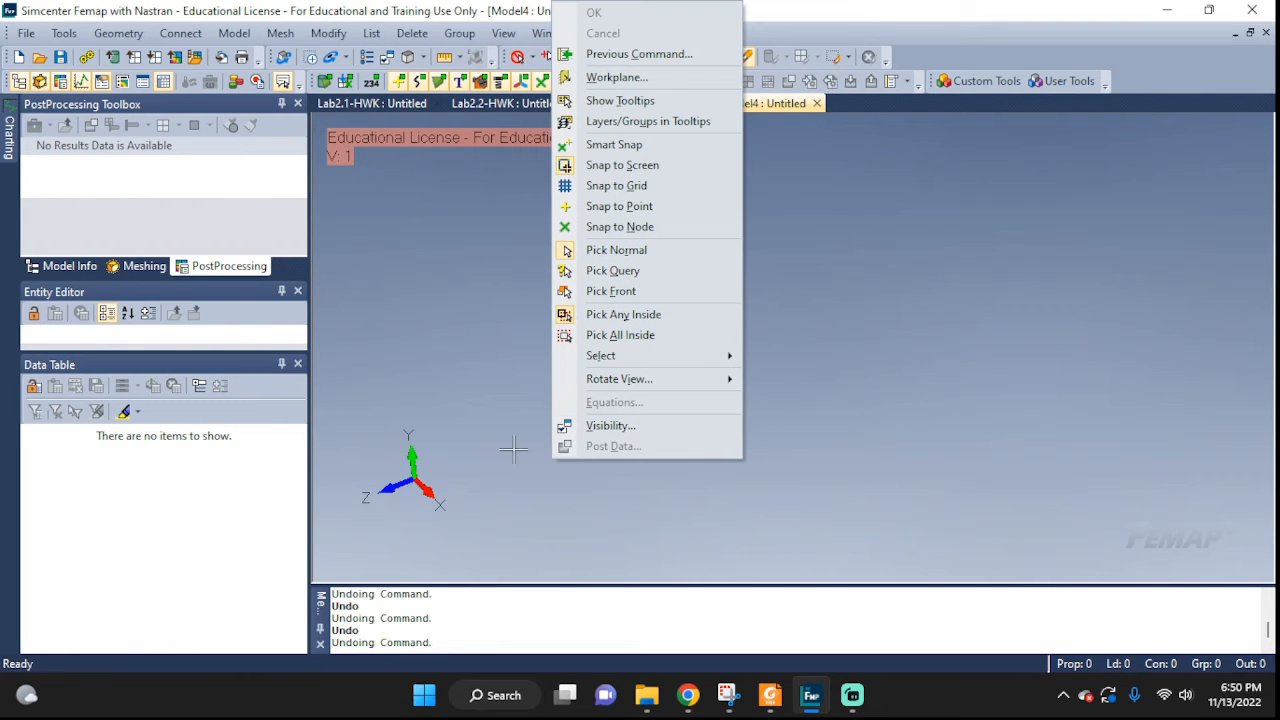
mouse_move(616, 76)
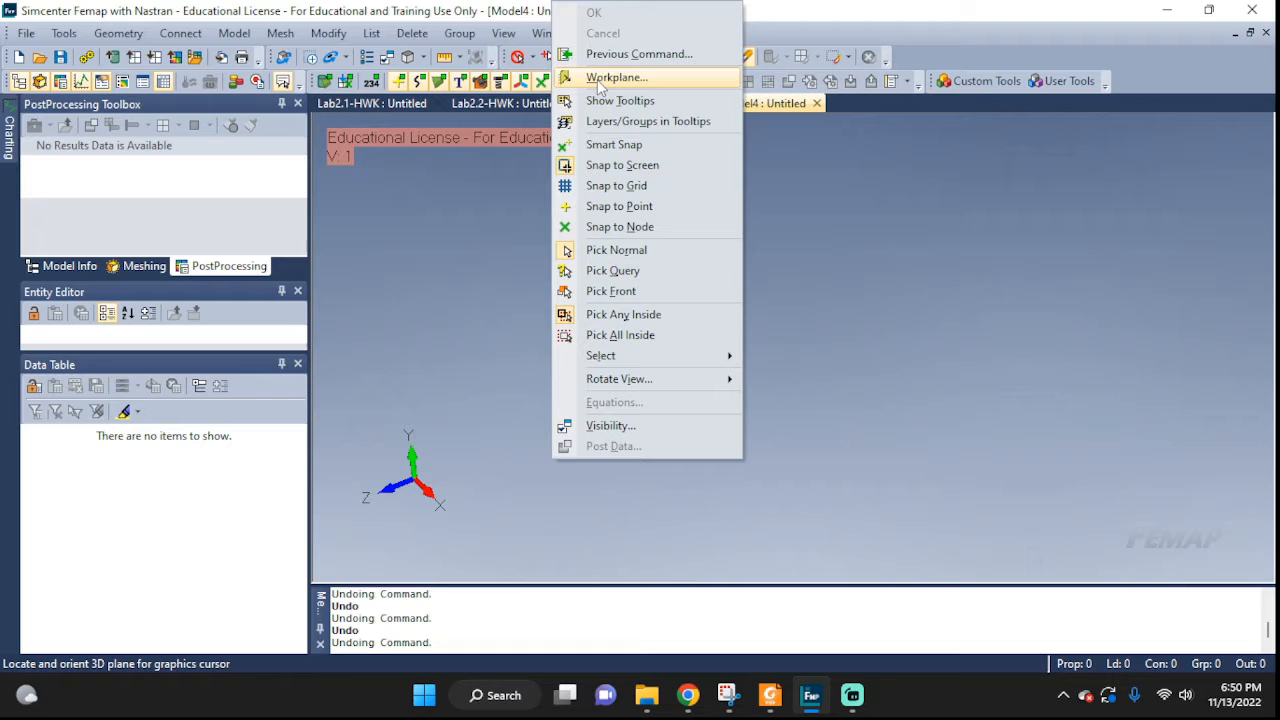
click(616, 76)
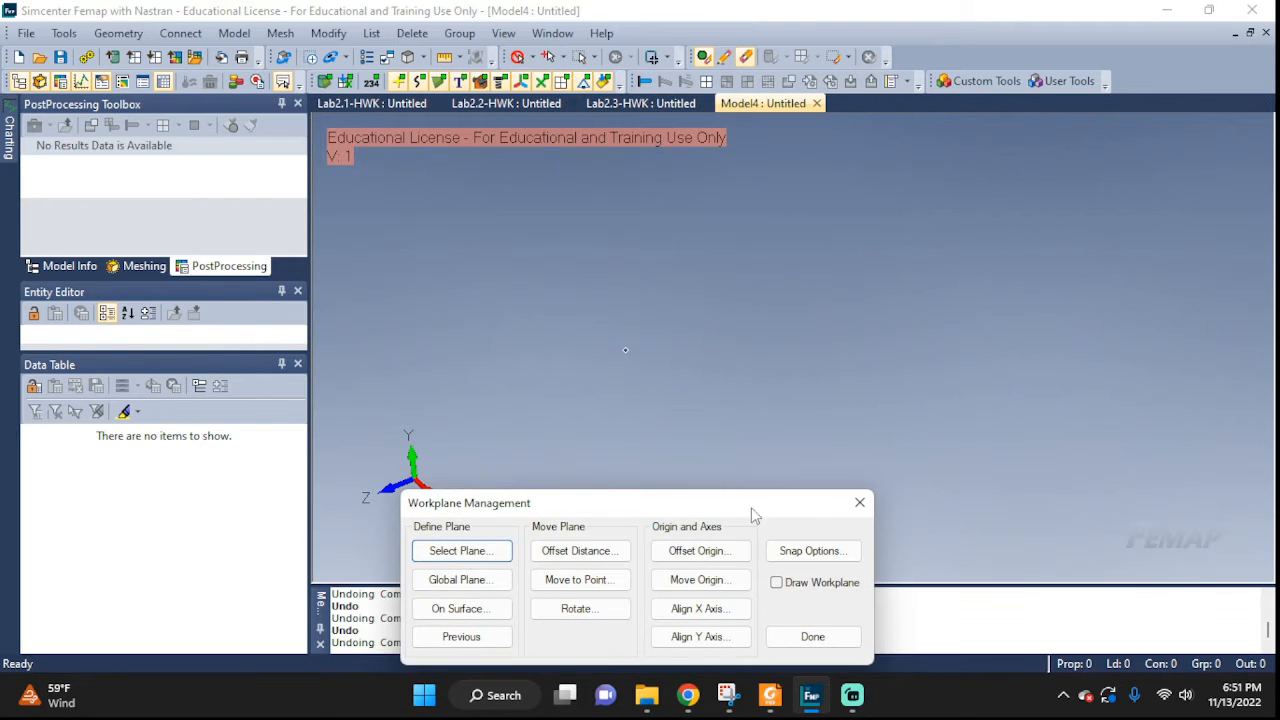
click(776, 582)
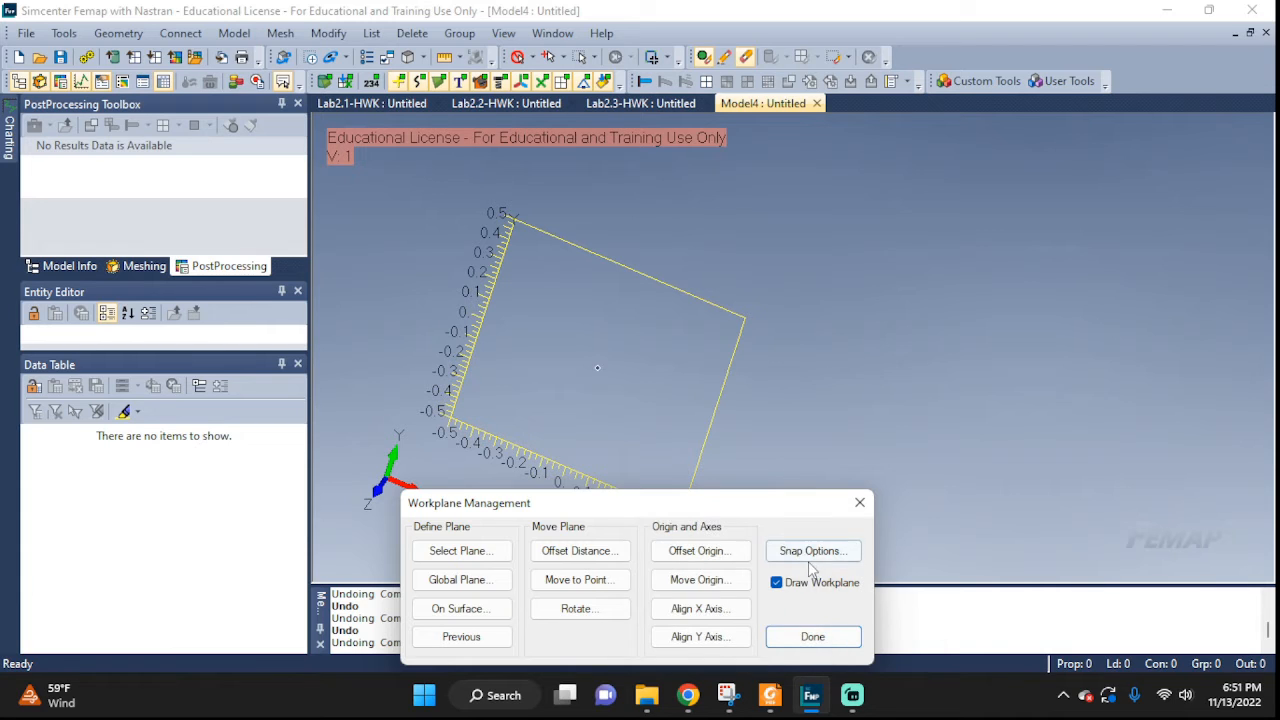
- Set a uniform dotted grid with X To and Y To of 15 and Snap Grid enabled
click(812, 550)
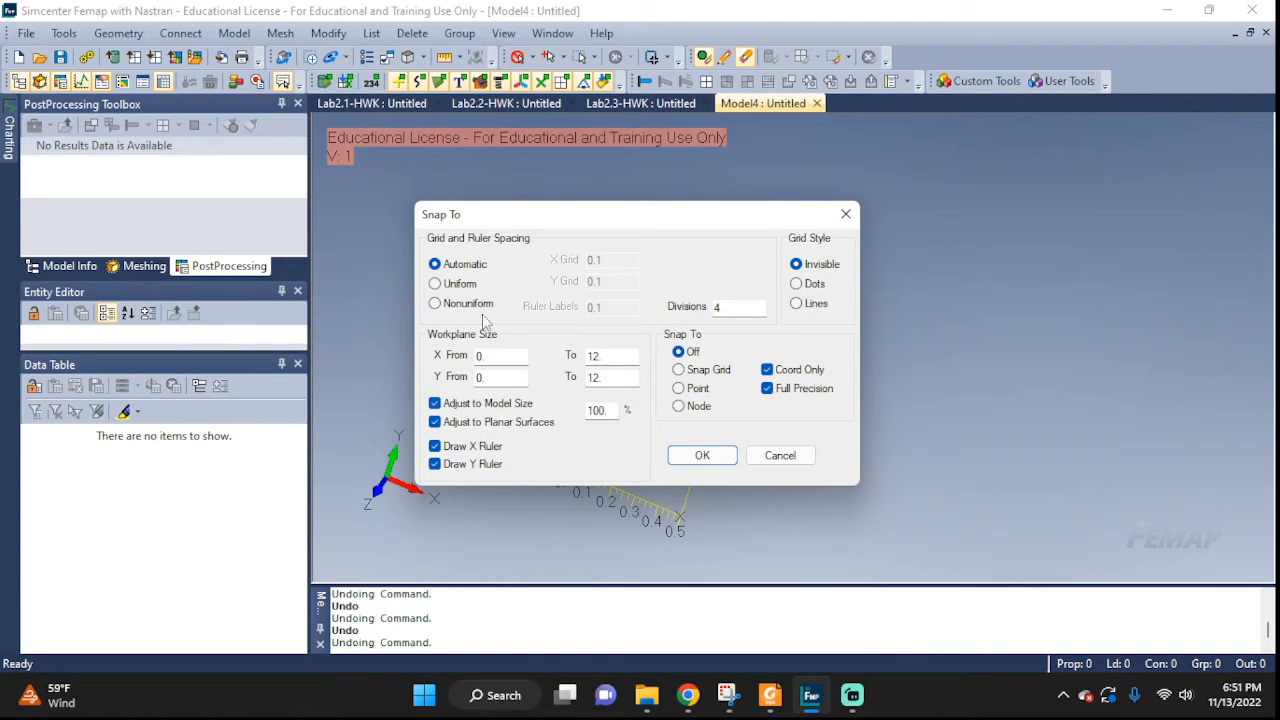
click(434, 284)
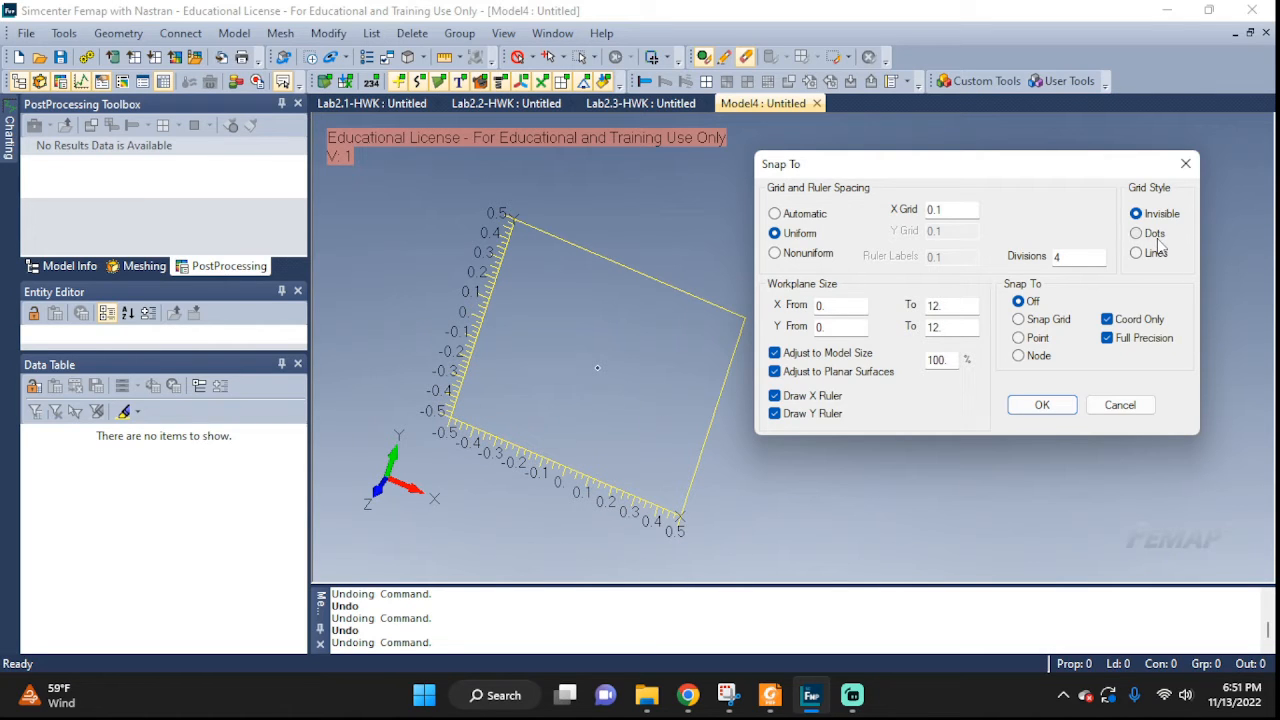
click(1136, 232)
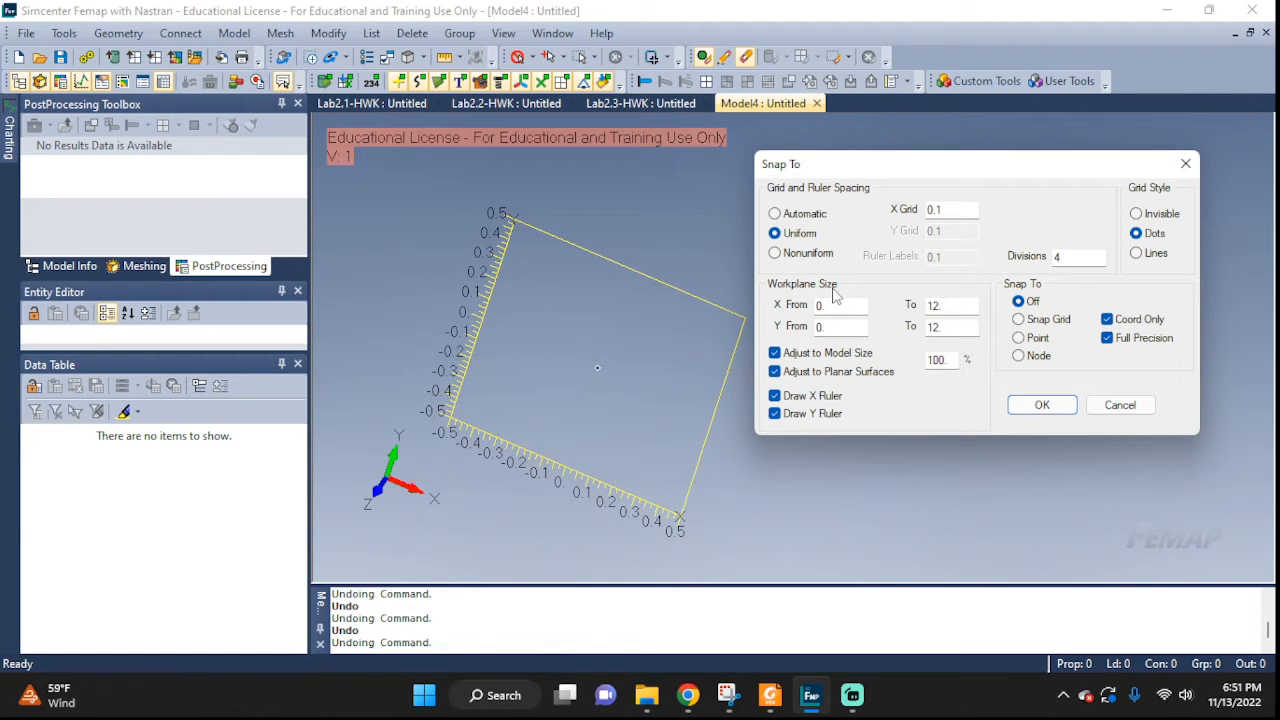
click(950, 304)
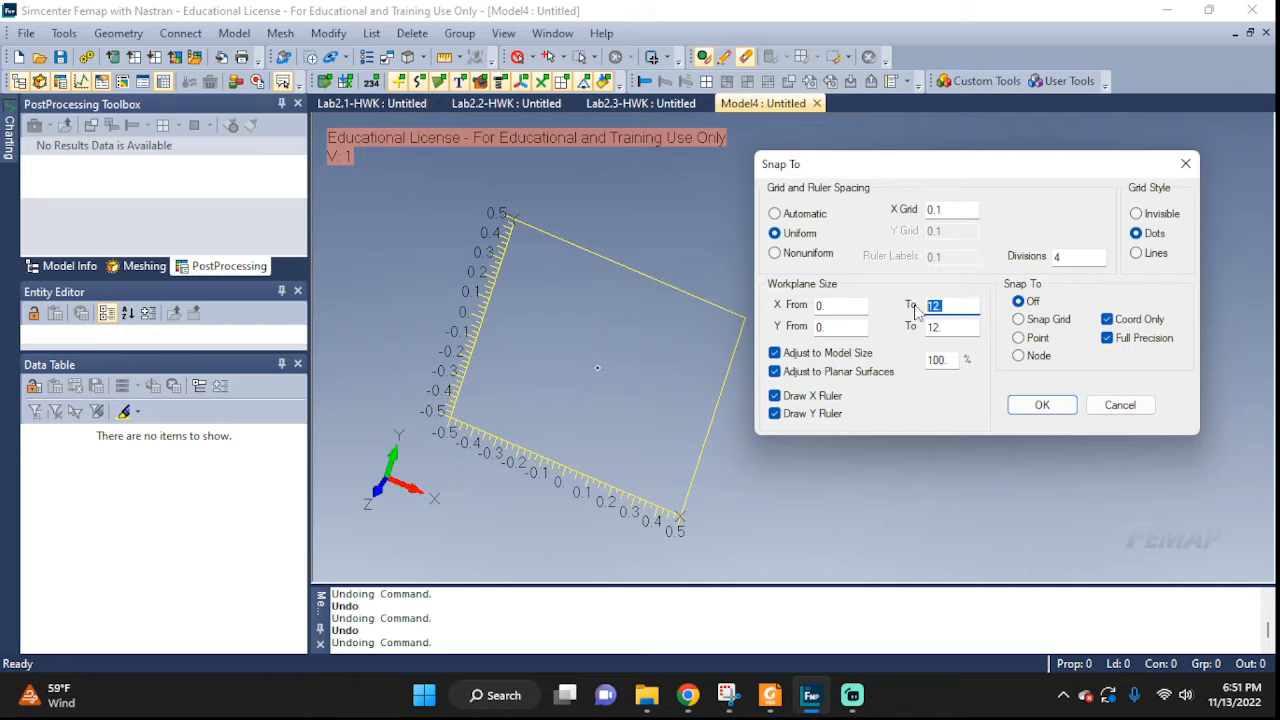
text(15)
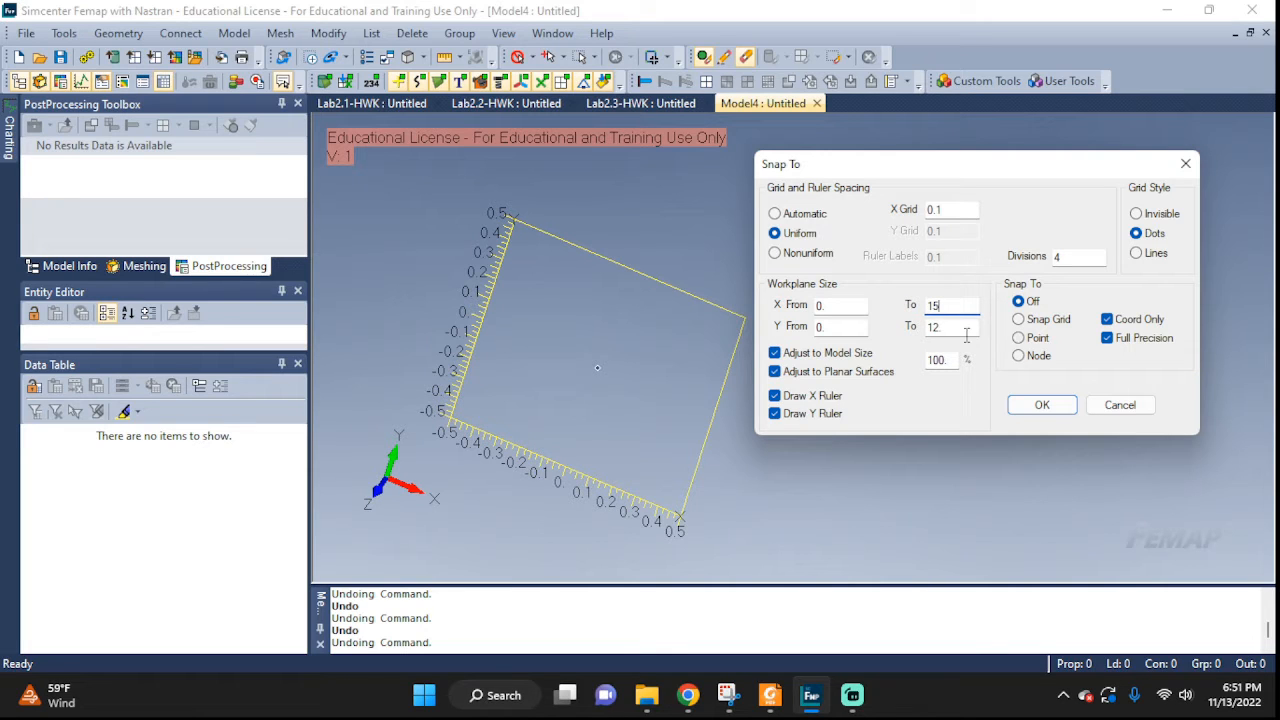
text(15)
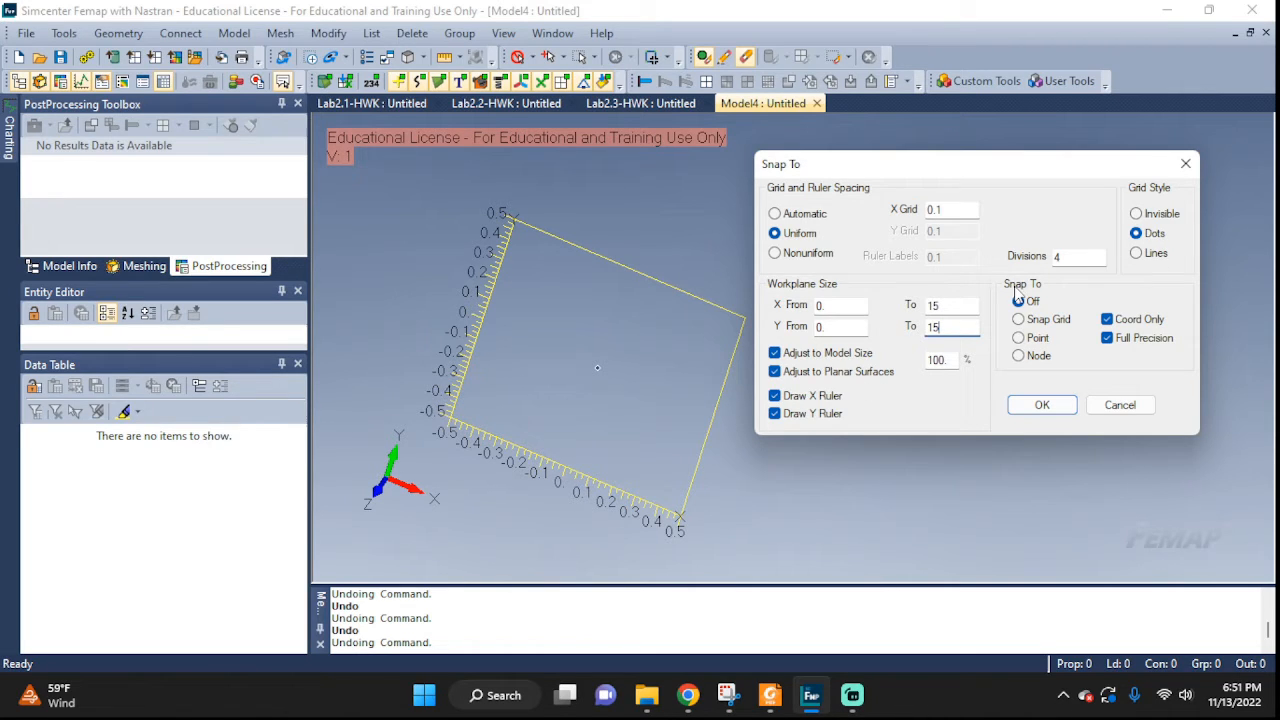
click(1018, 318)
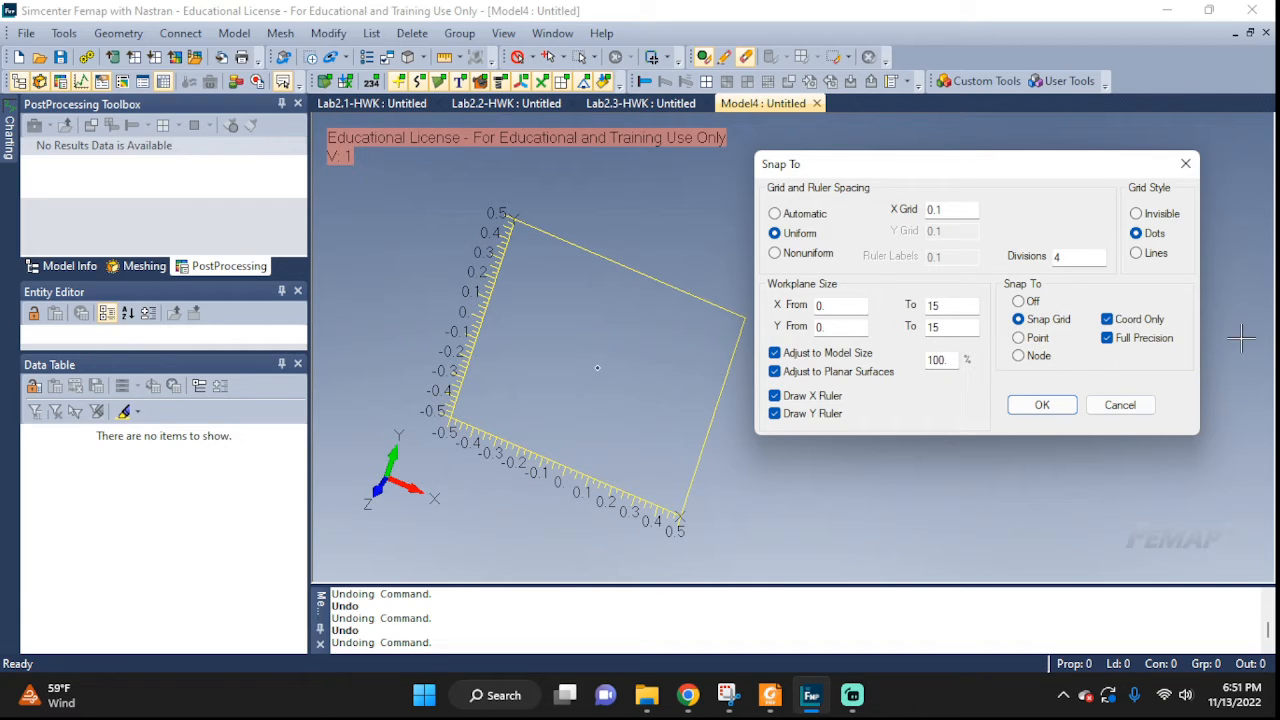
click(1040, 404)
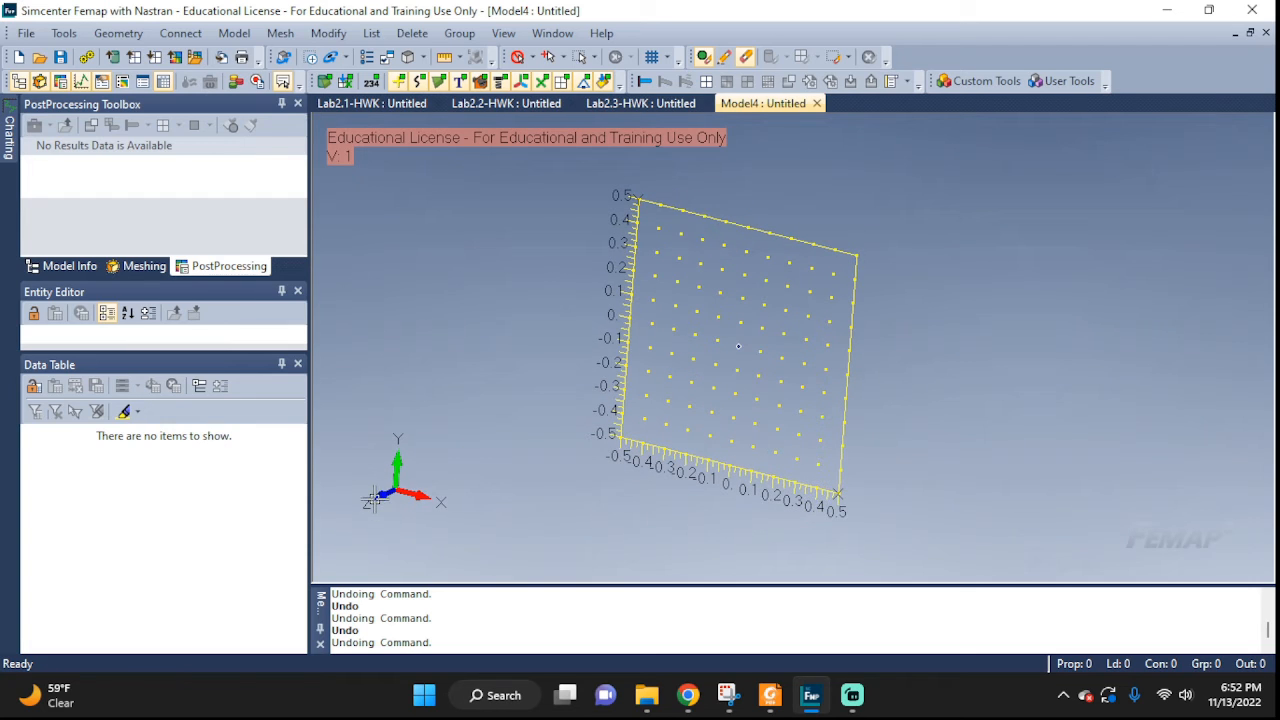
mouse_move(410, 490)
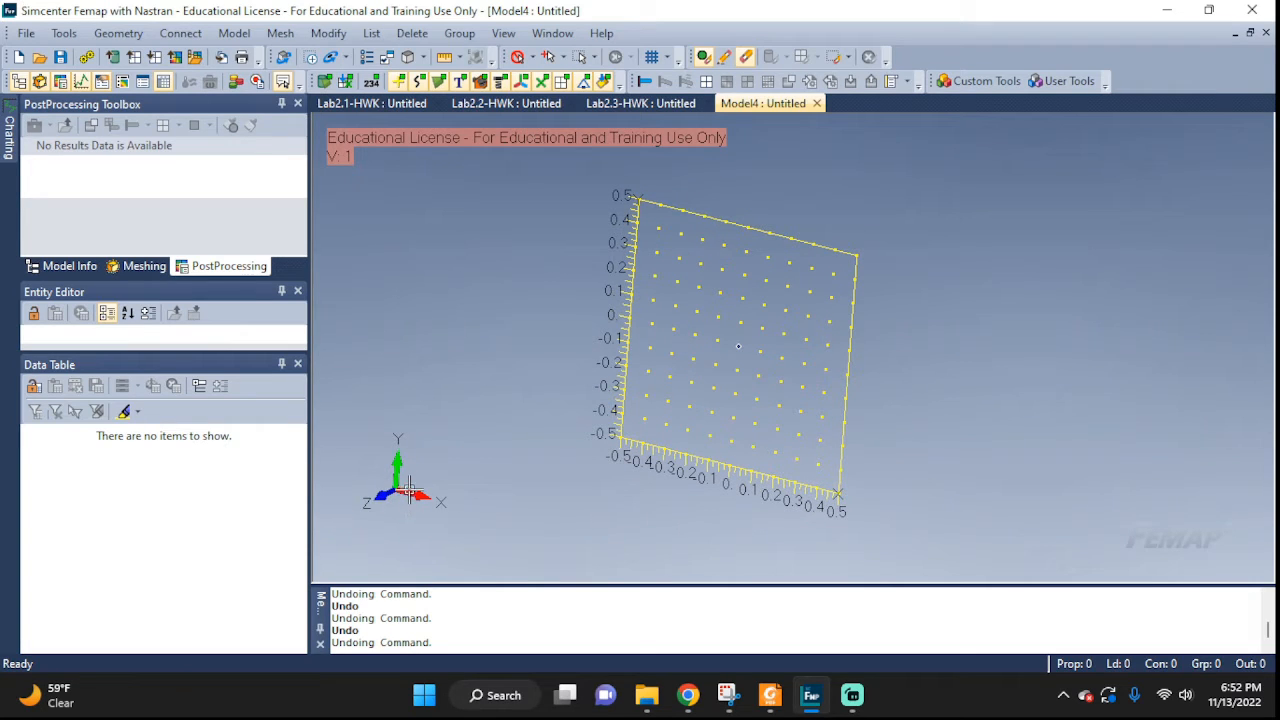
mouse_move(452, 316)
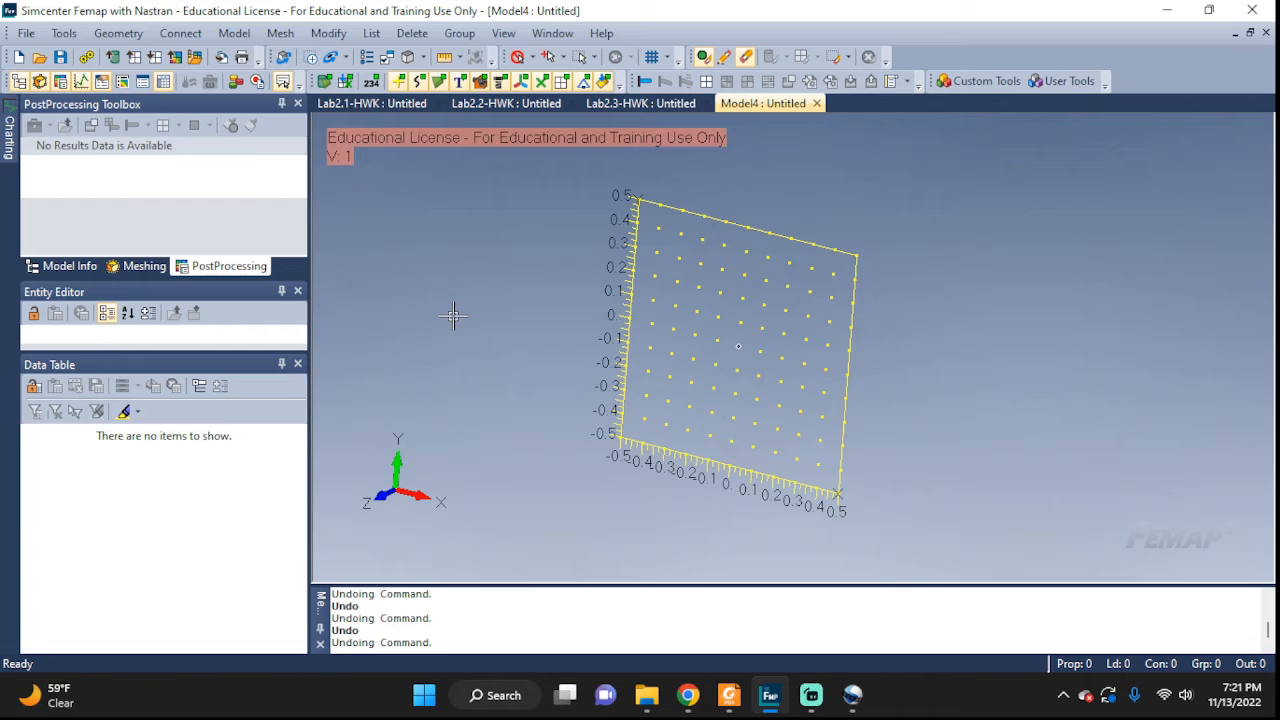
right_click(452, 316)
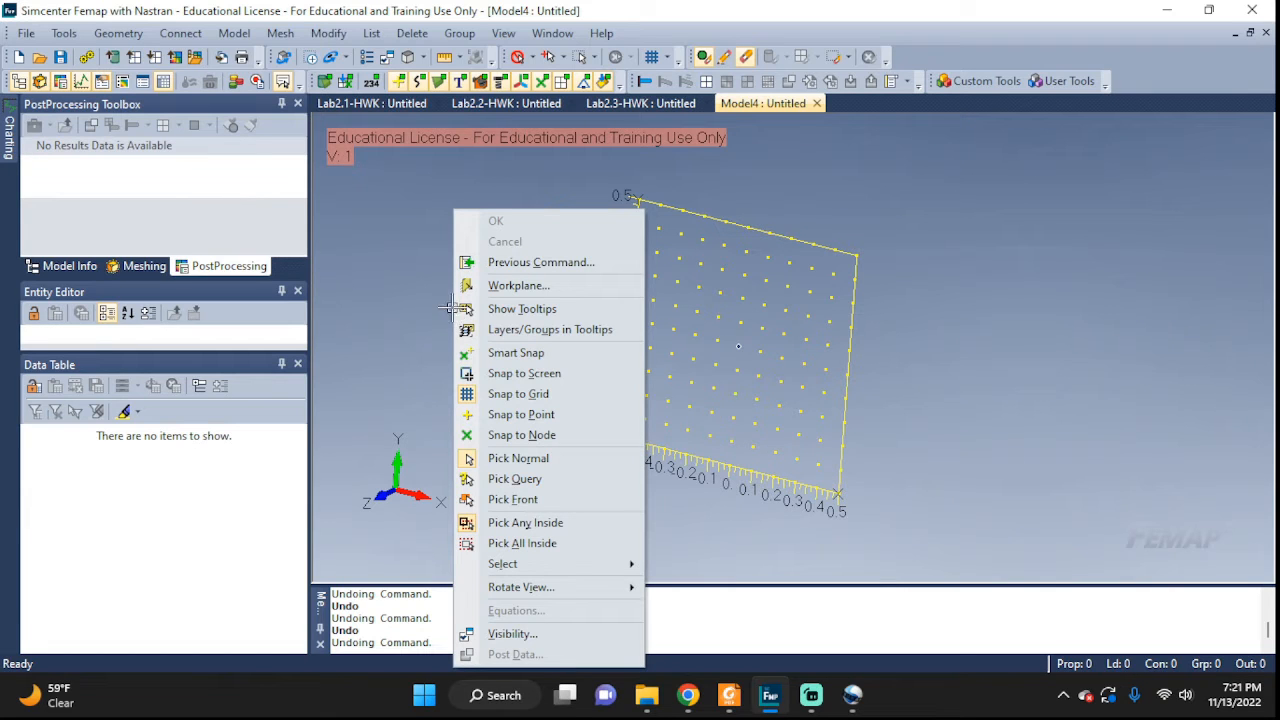
mouse_move(518, 284)
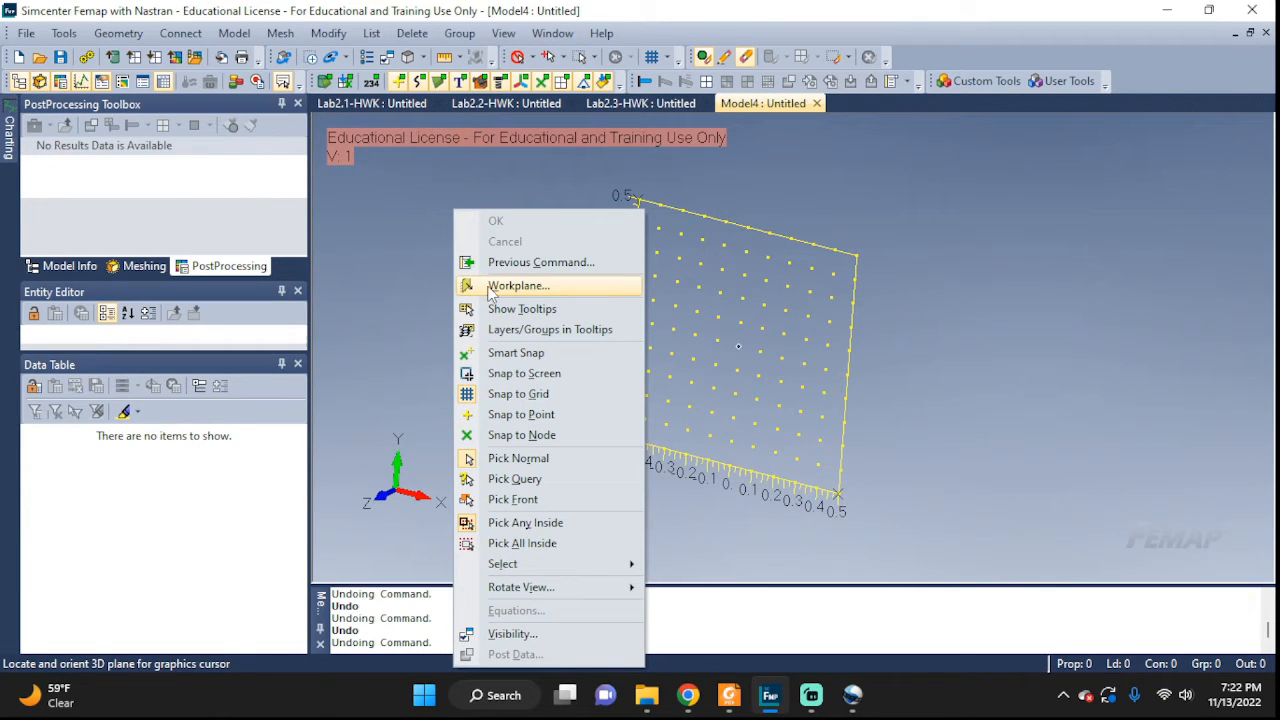
click(518, 284)
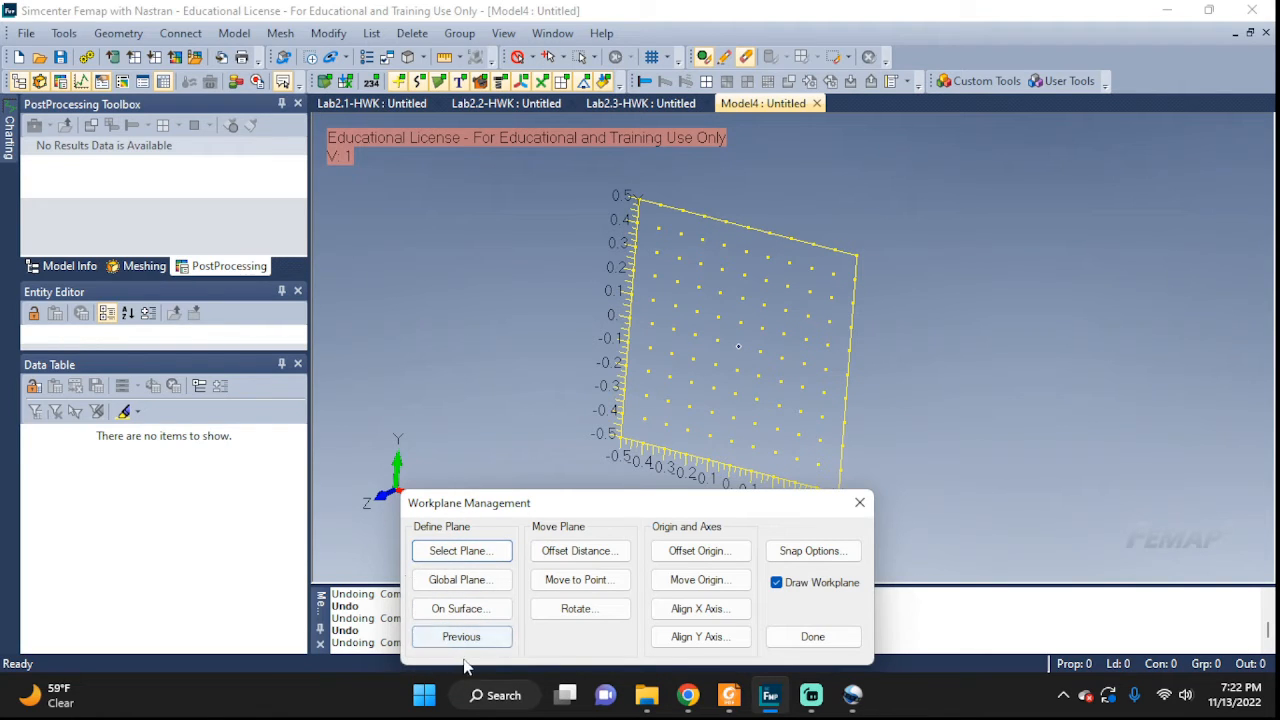
mouse_move(460, 552)
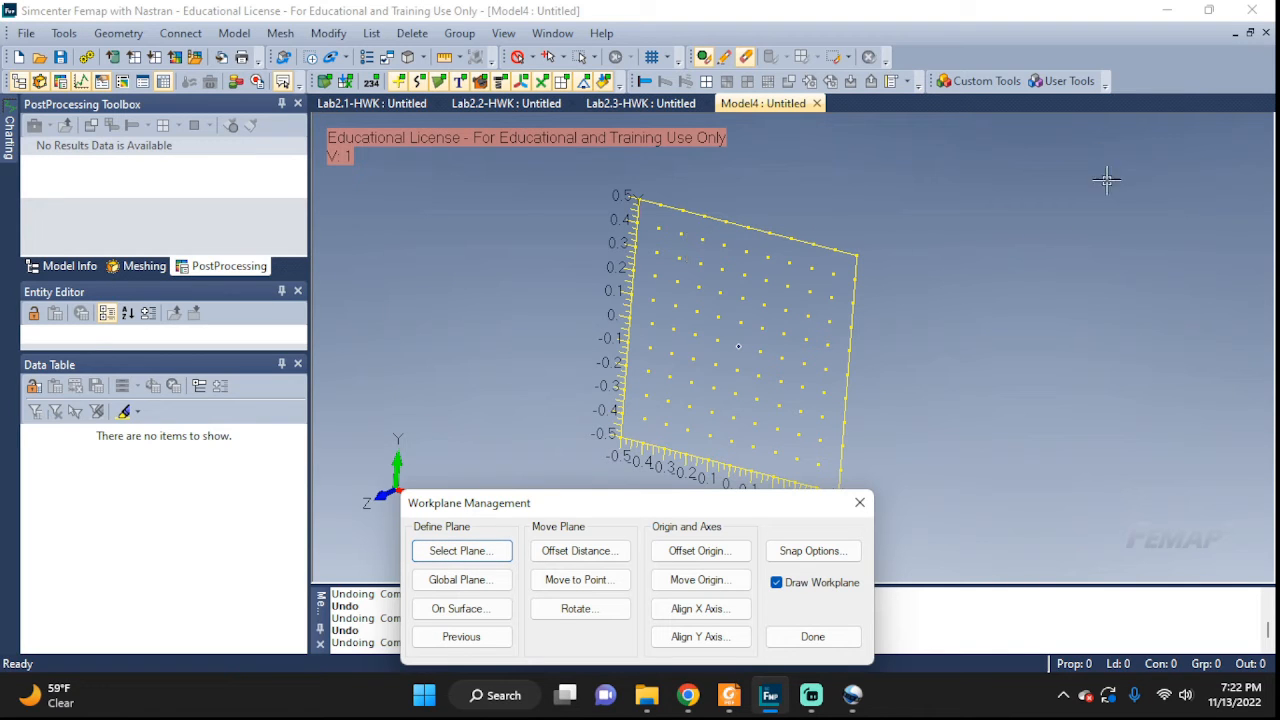
mouse_move(1128, 212)
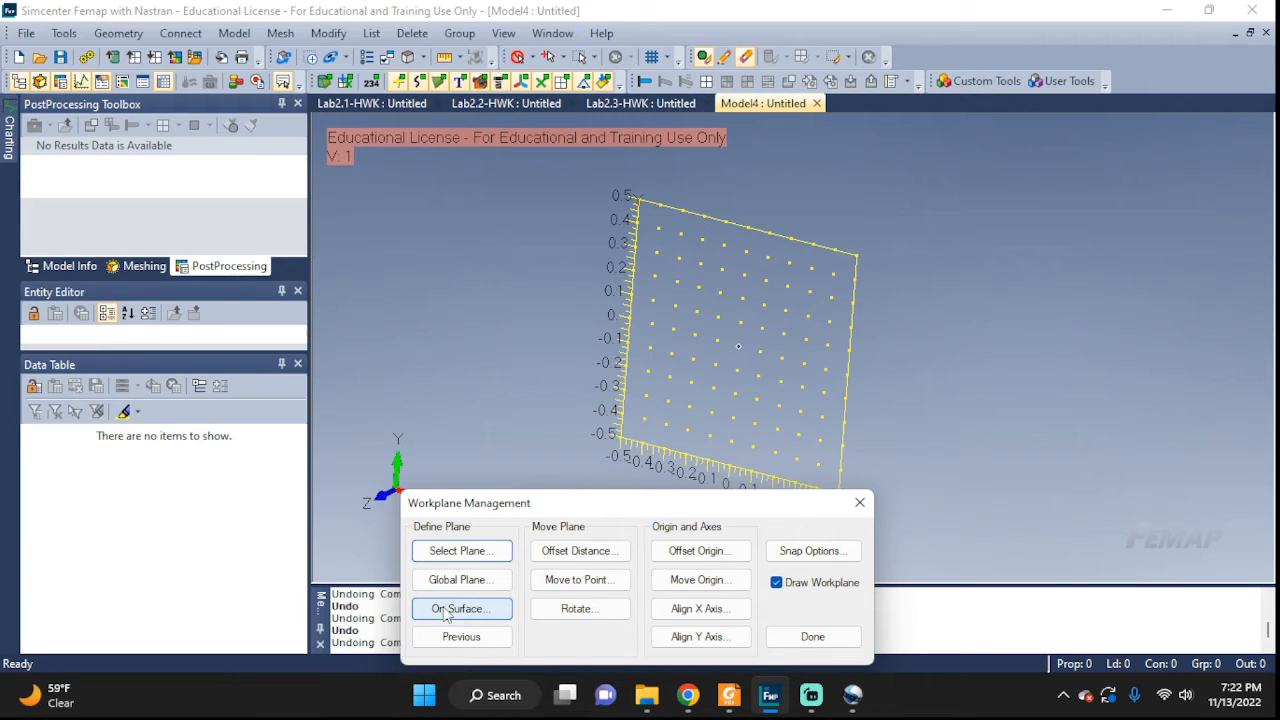
mouse_move(484, 532)
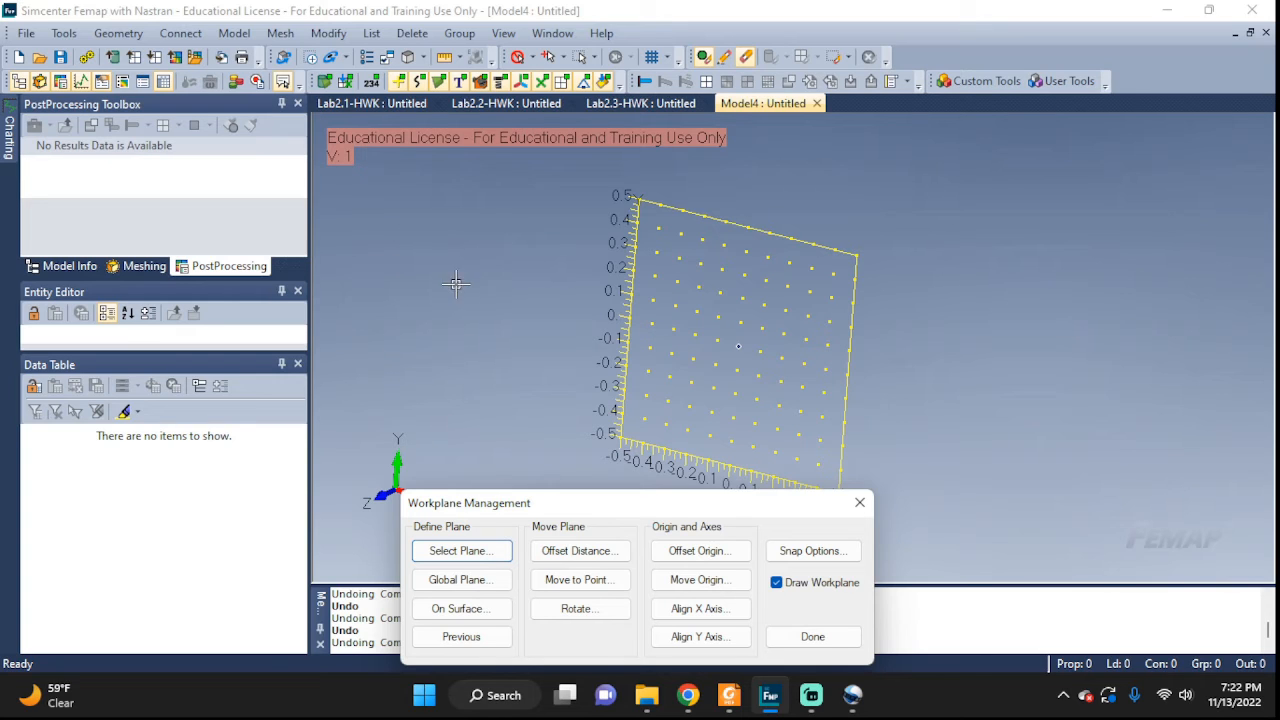
mouse_move(412, 244)
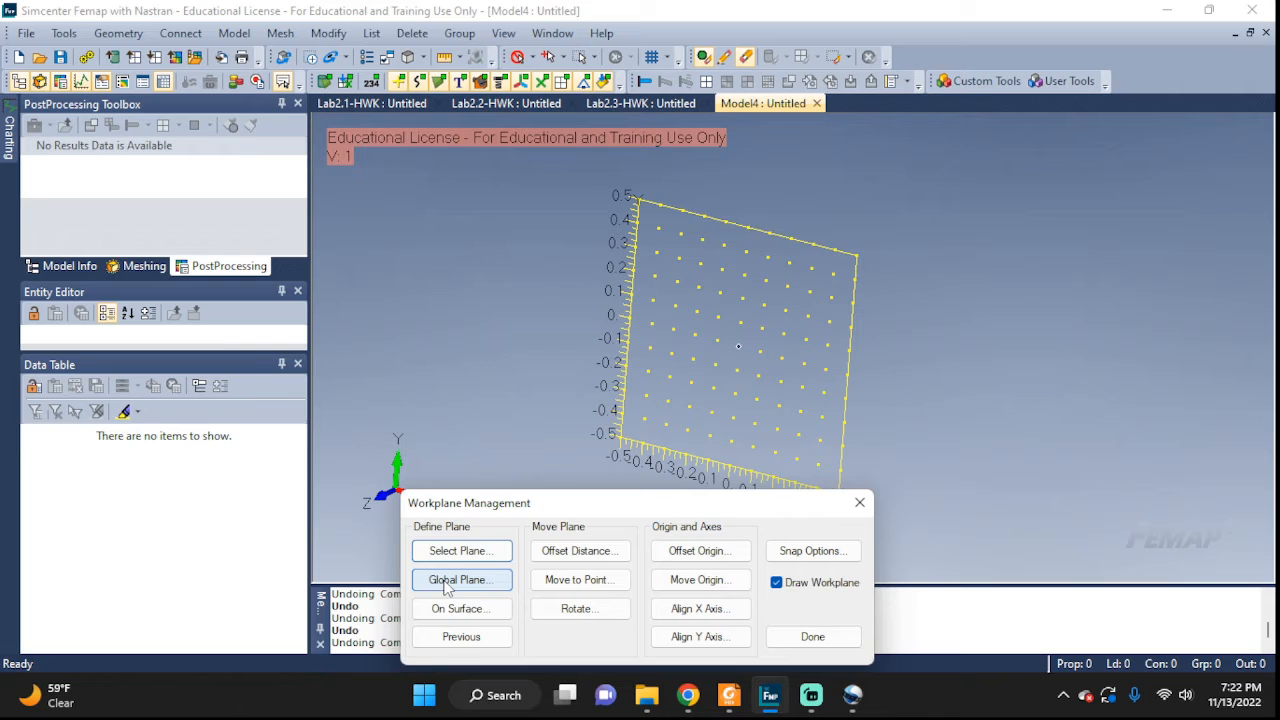
- Preview the workplane placed on the global ZX plane
click(460, 580)
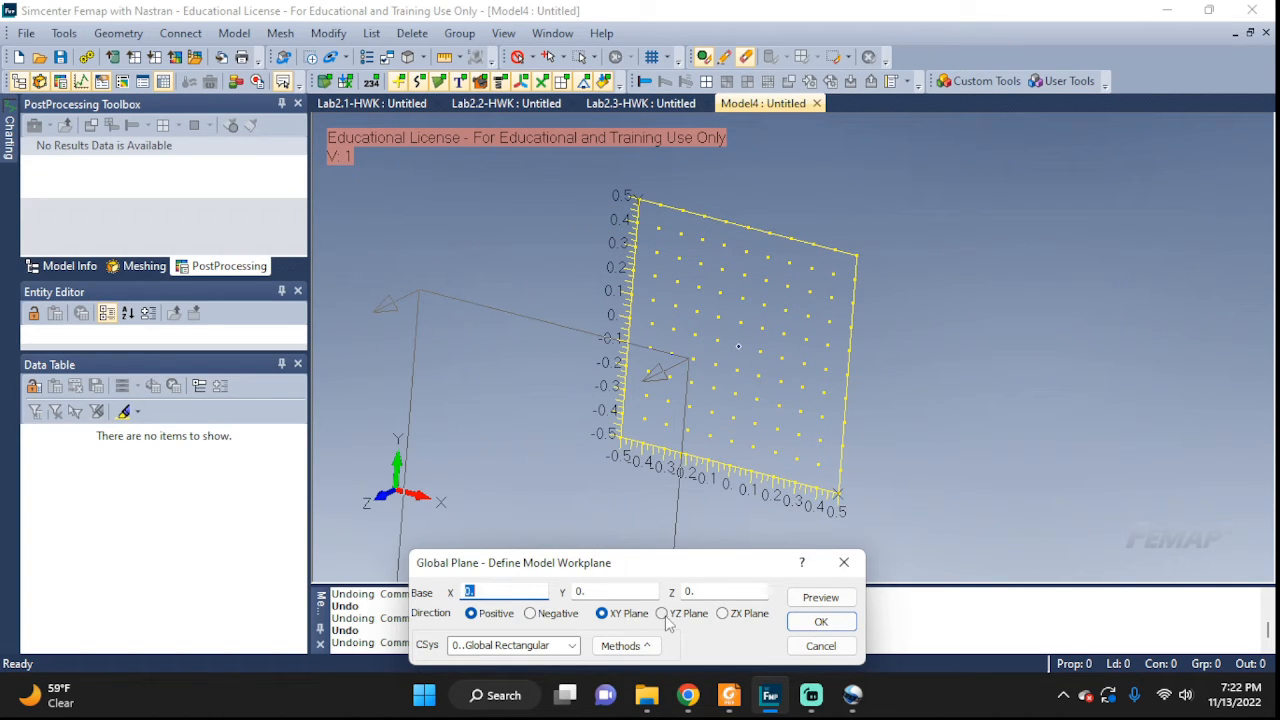
click(724, 612)
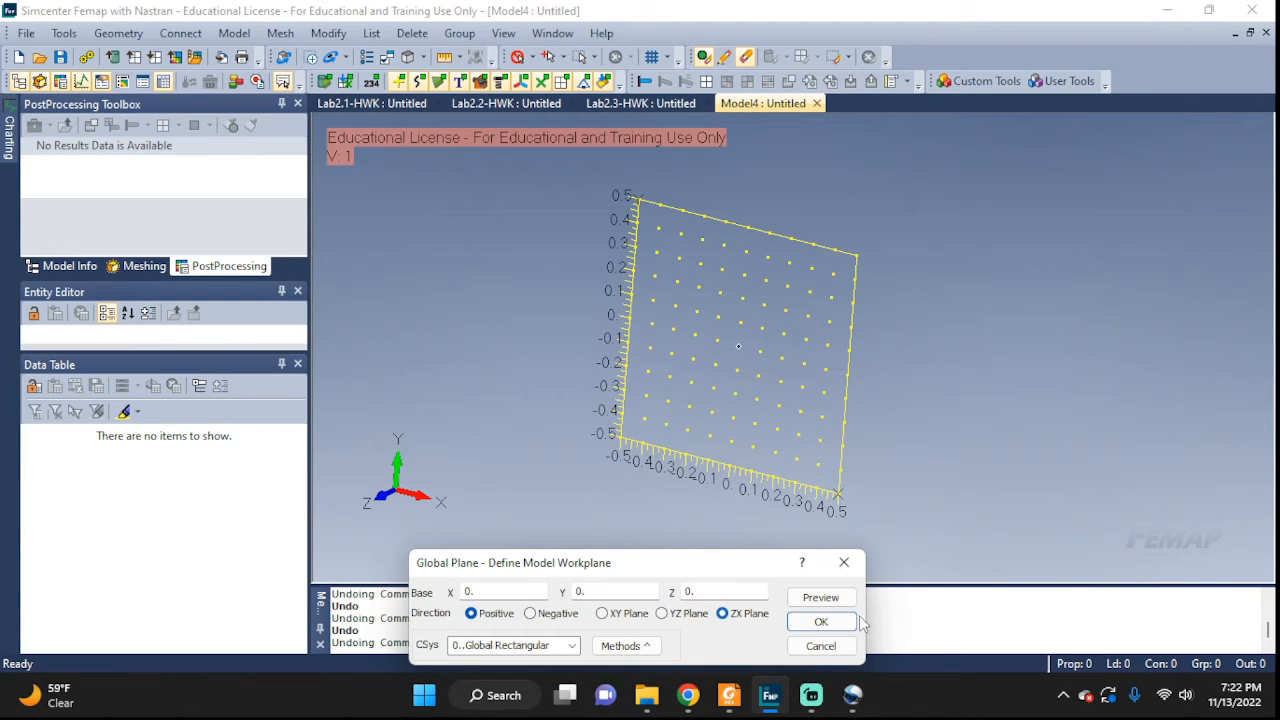
click(820, 596)
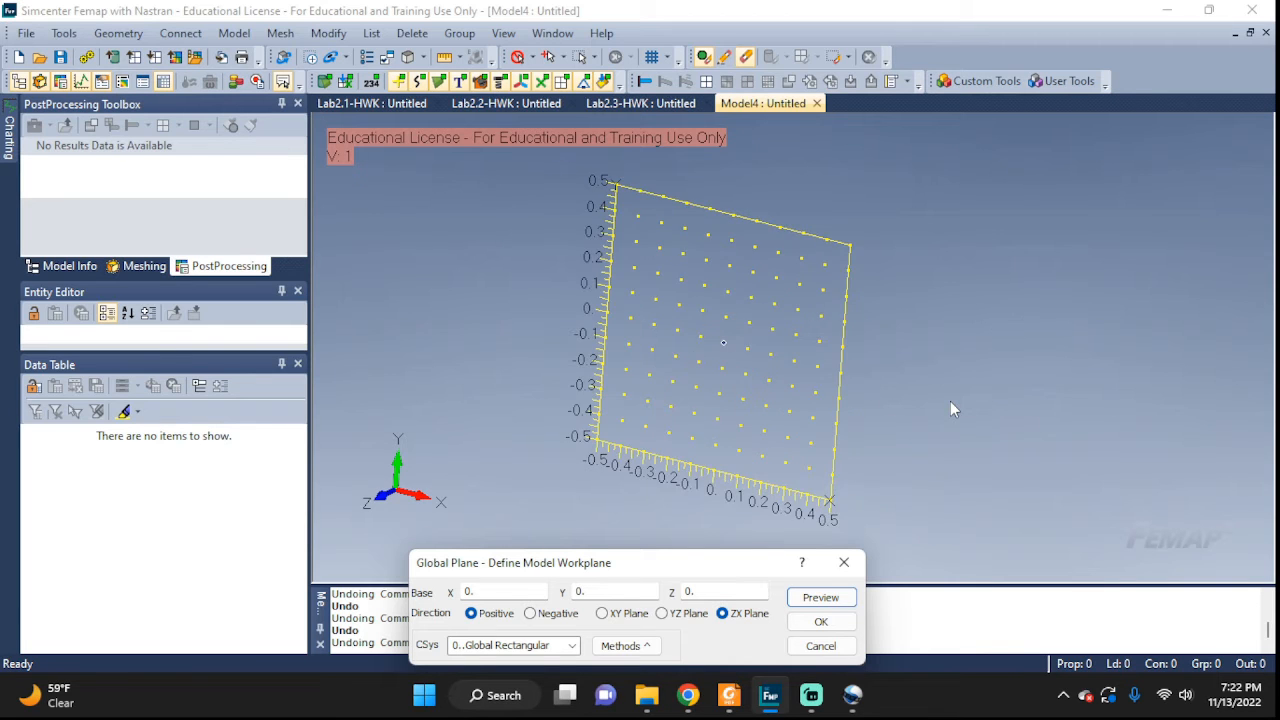
click(820, 596)
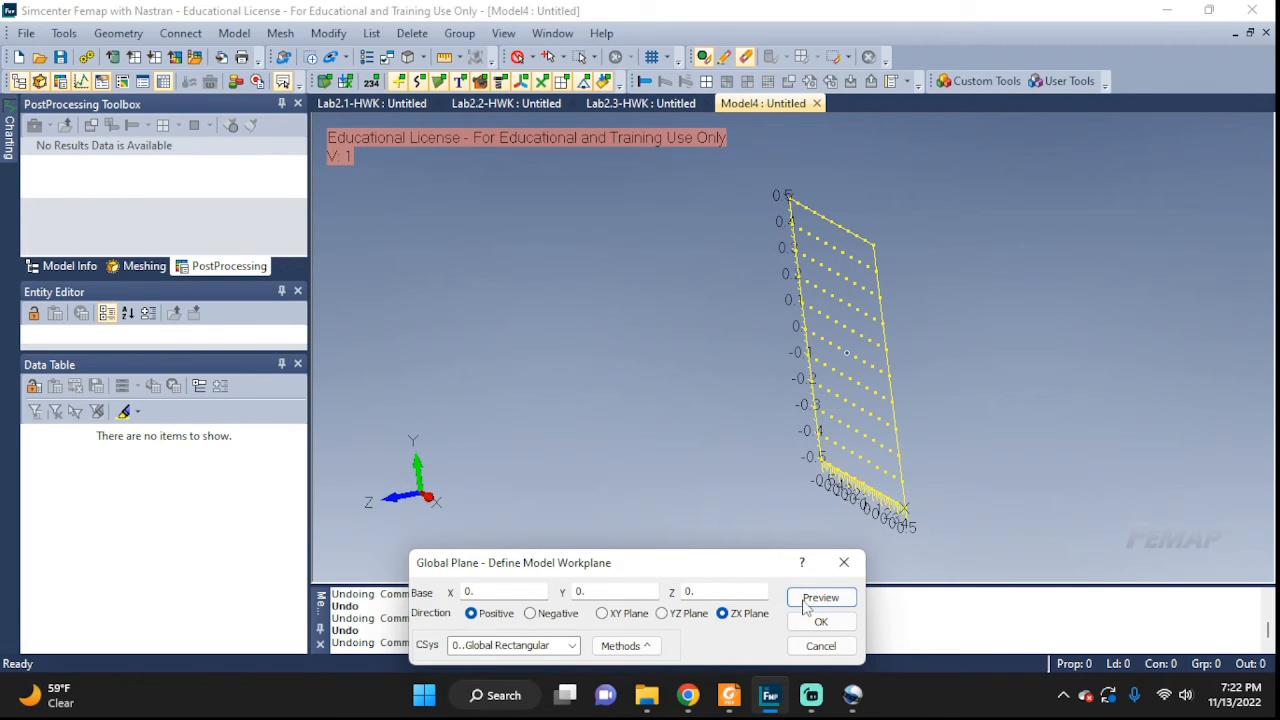
click(820, 596)
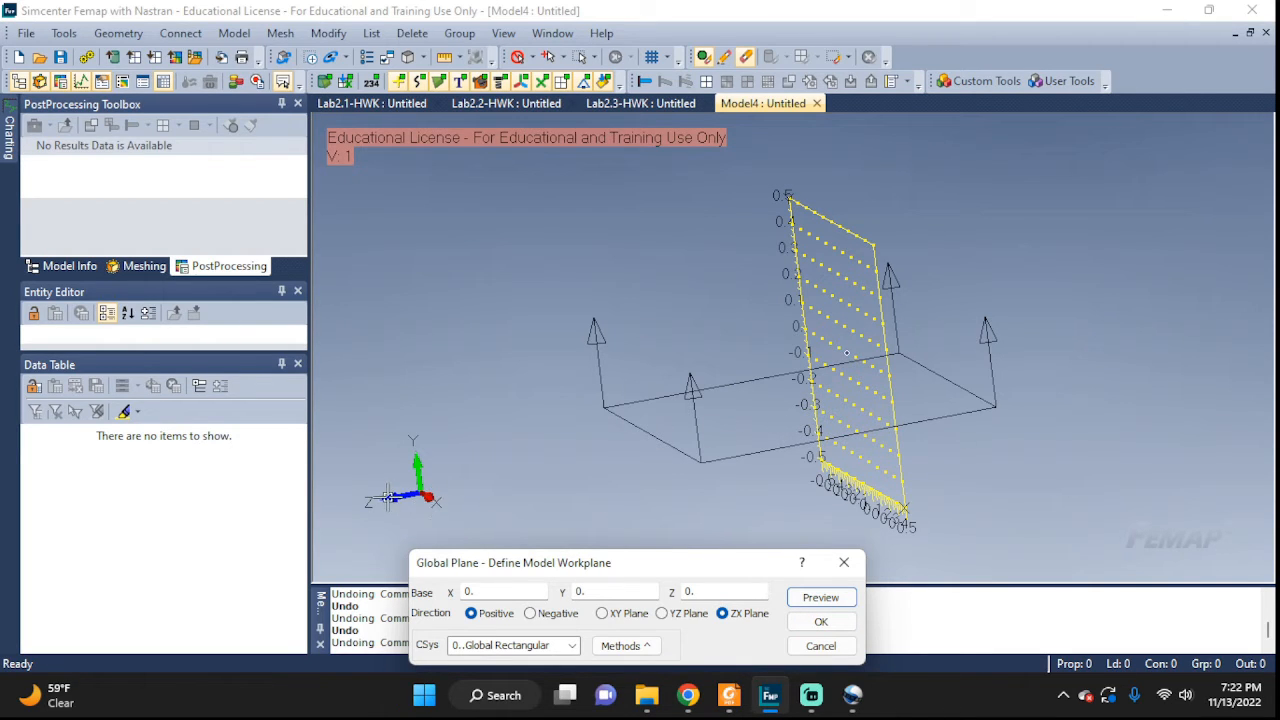
- Switch to the global YZ plane and apply it to the workplane
click(662, 612)
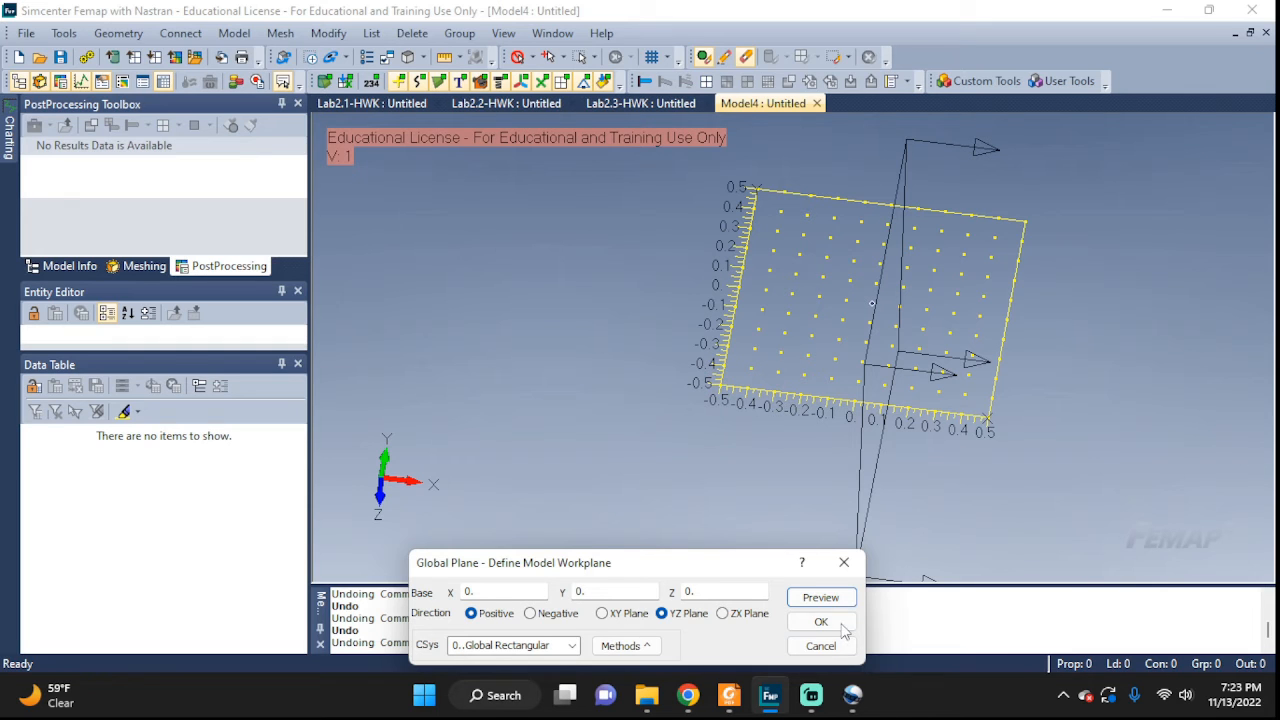
click(820, 620)
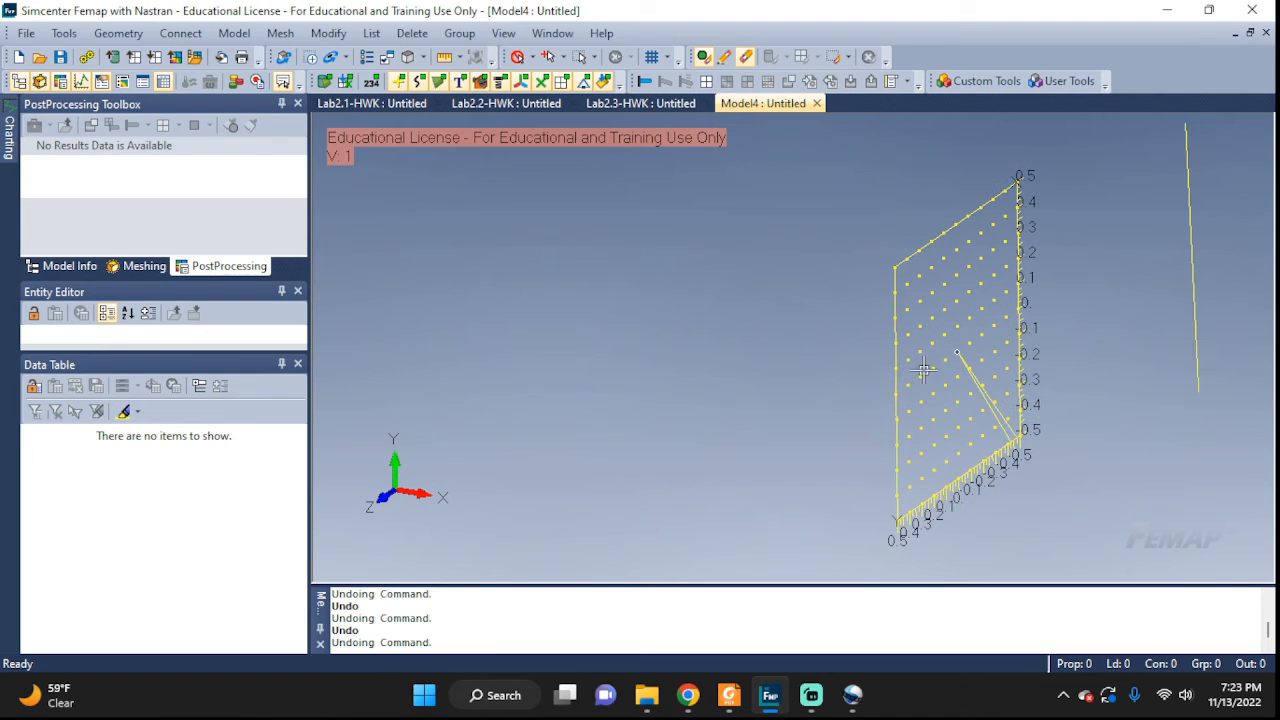
mouse_move(412, 496)
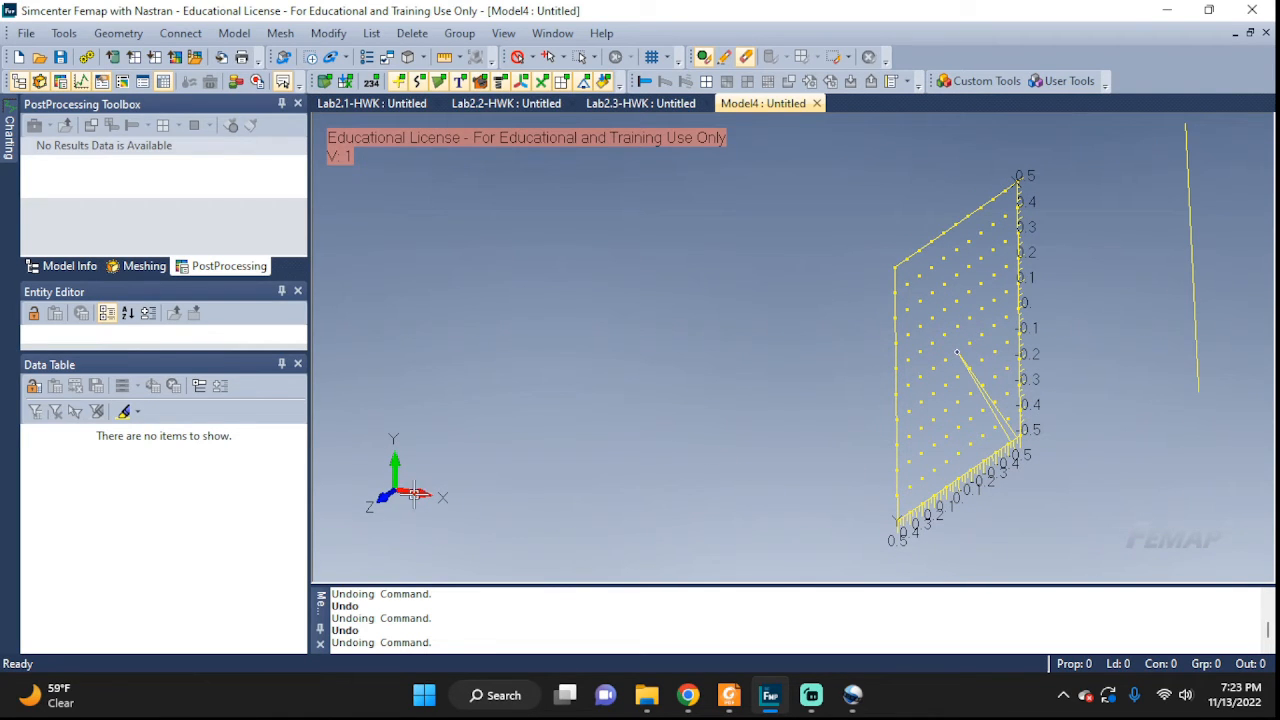
drag(956, 356, 804, 476)
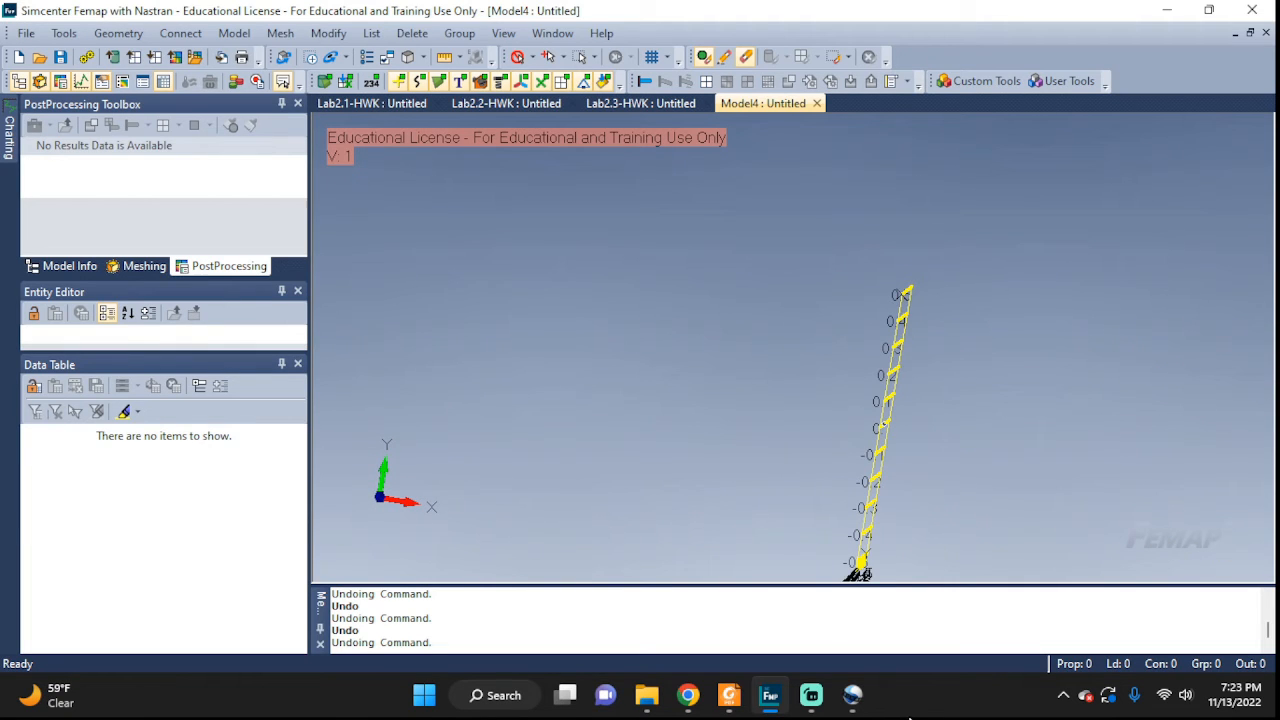
click(812, 694)
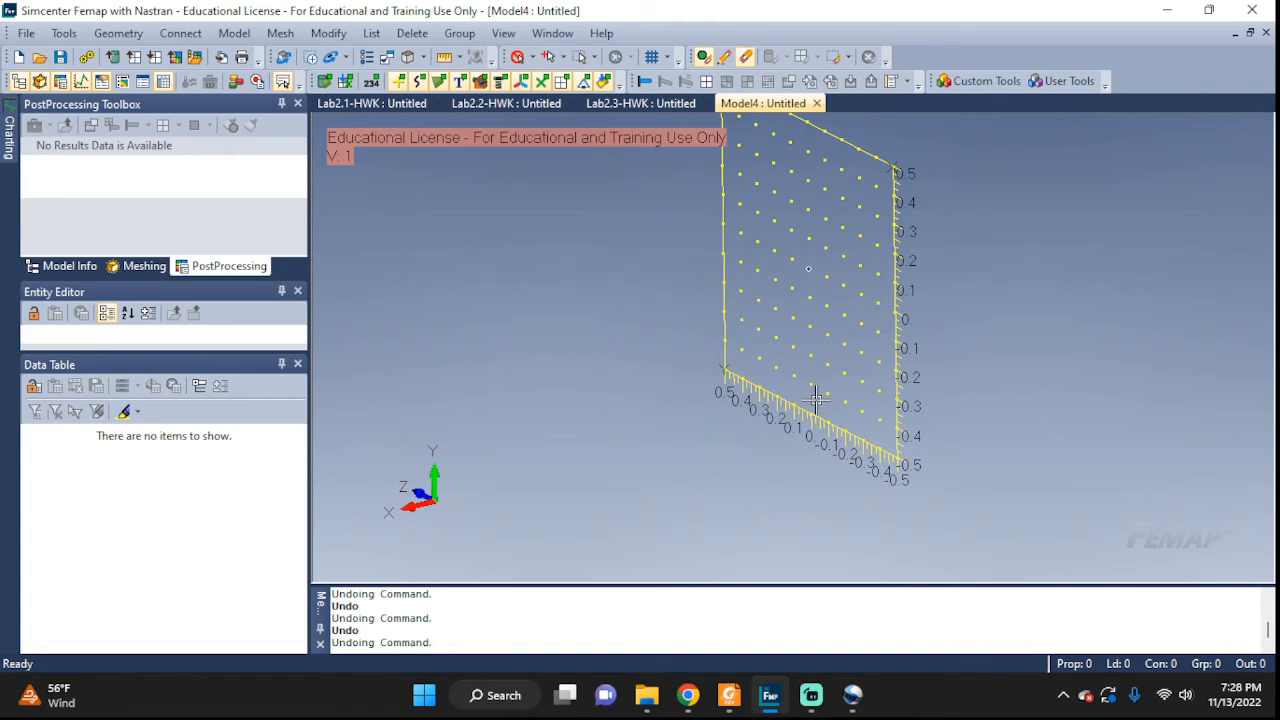
- Reach the Offset Distance settings from Workplane Management via the graphics shortcut menu
right_click(816, 398)
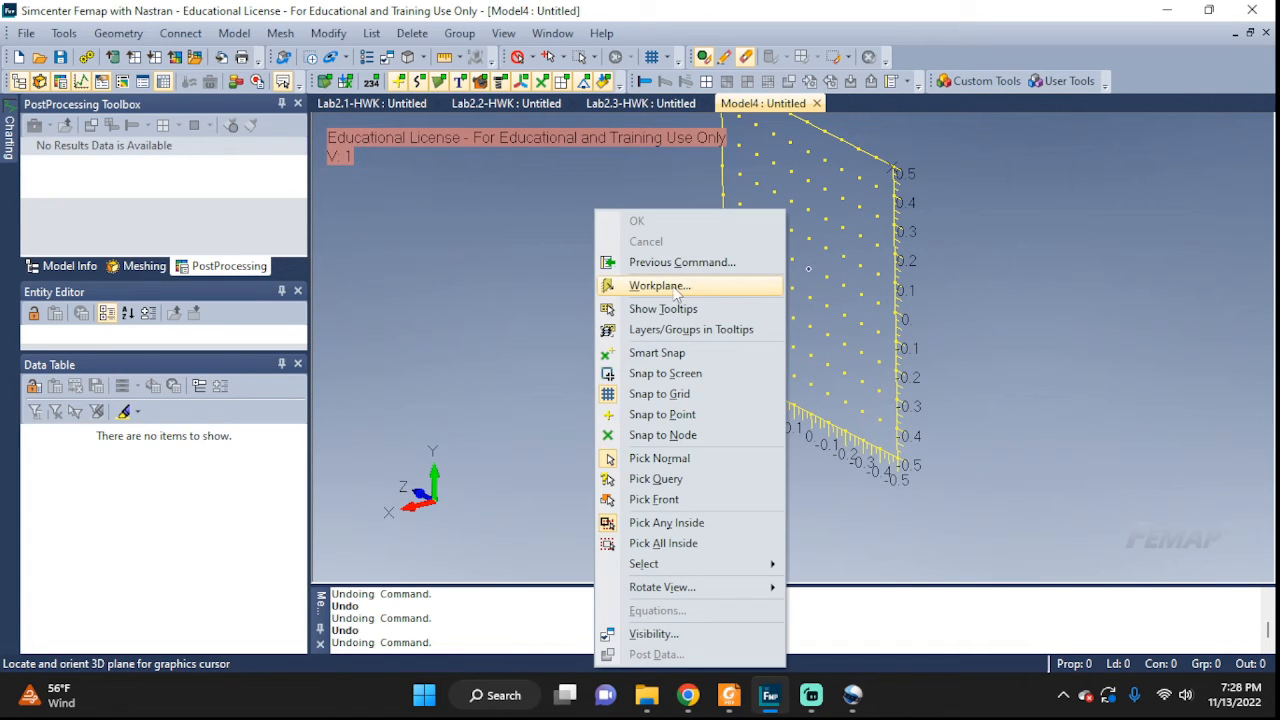
click(658, 284)
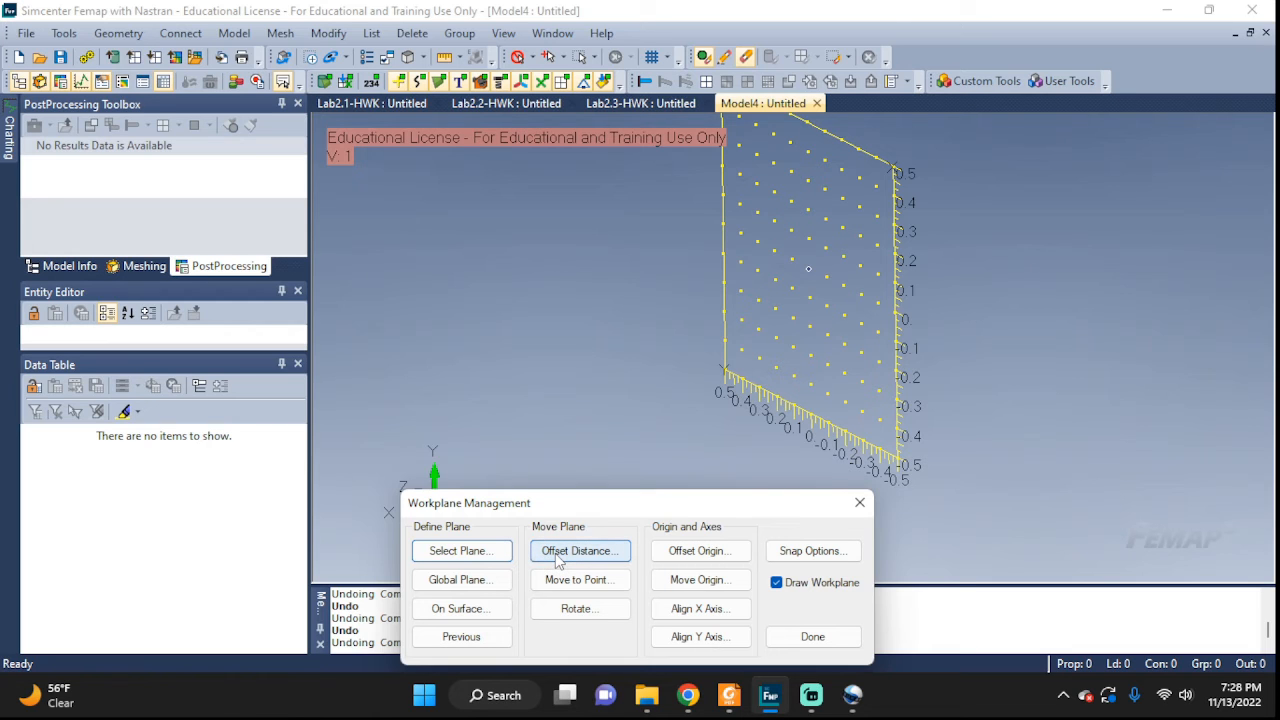
click(580, 550)
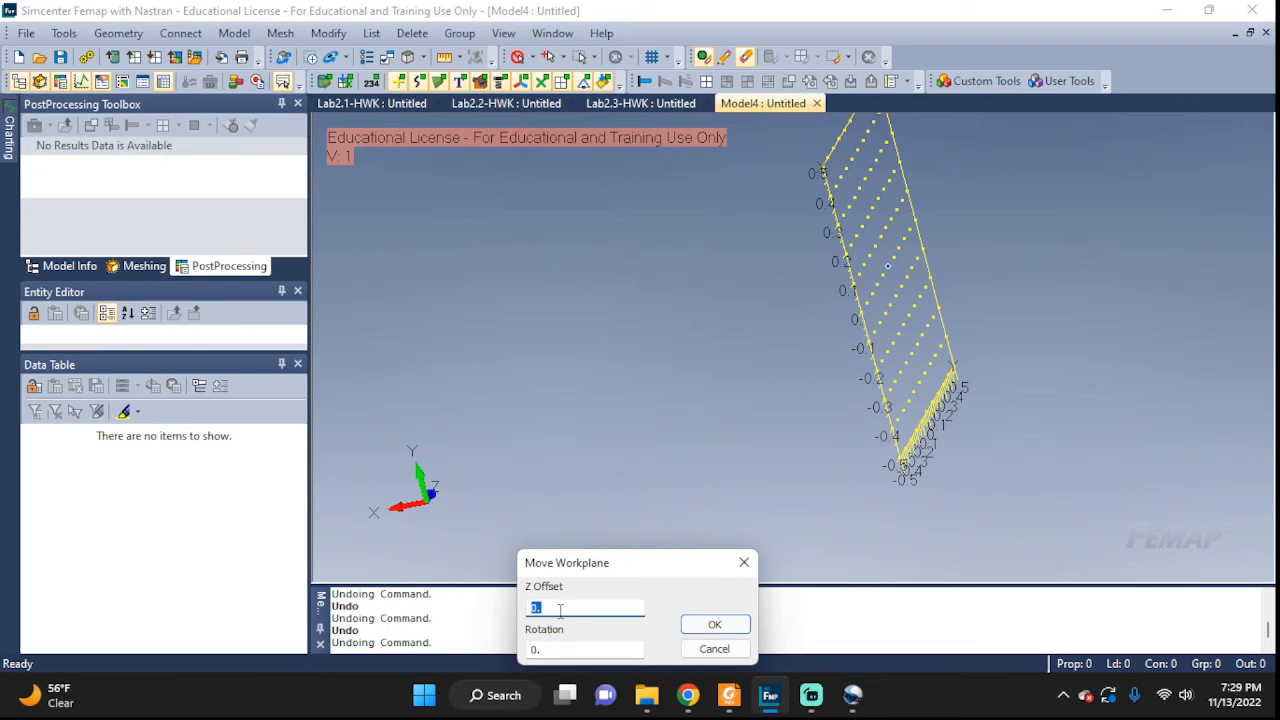
- Move the workplane with Z Offset 2 and Rotation 45 degrees
text(2)
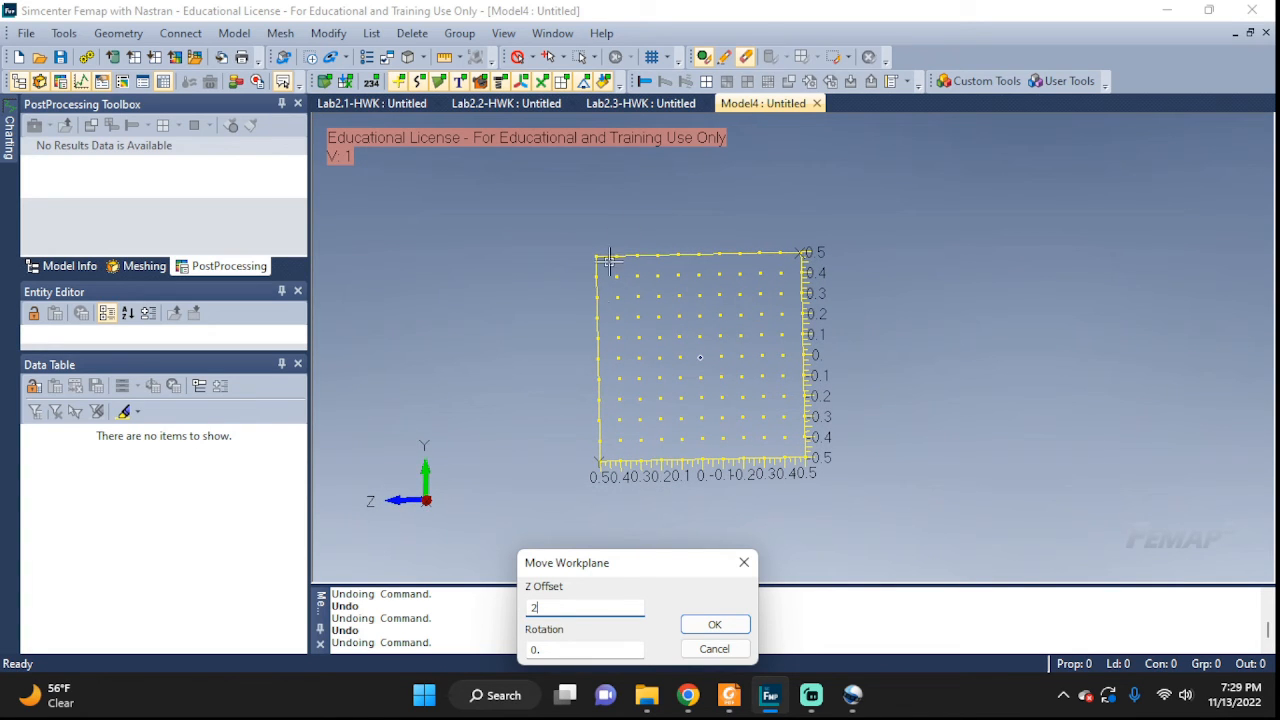
mouse_move(410, 504)
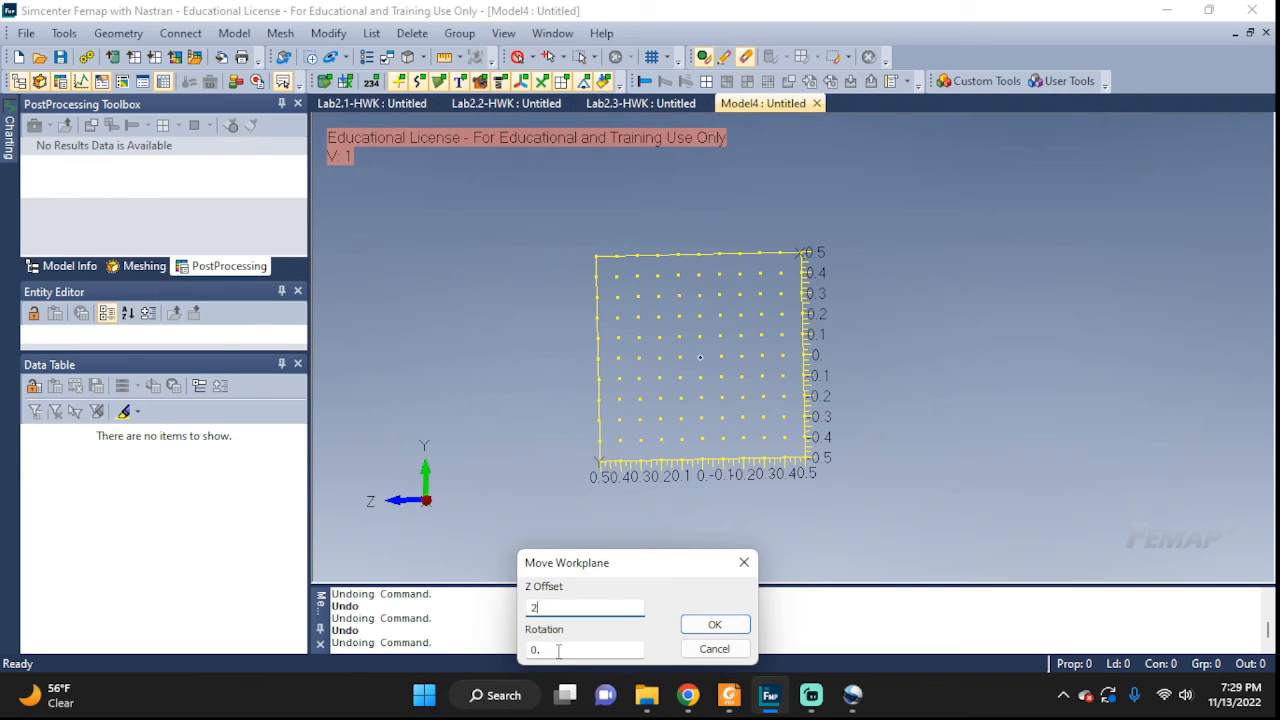
text(45)
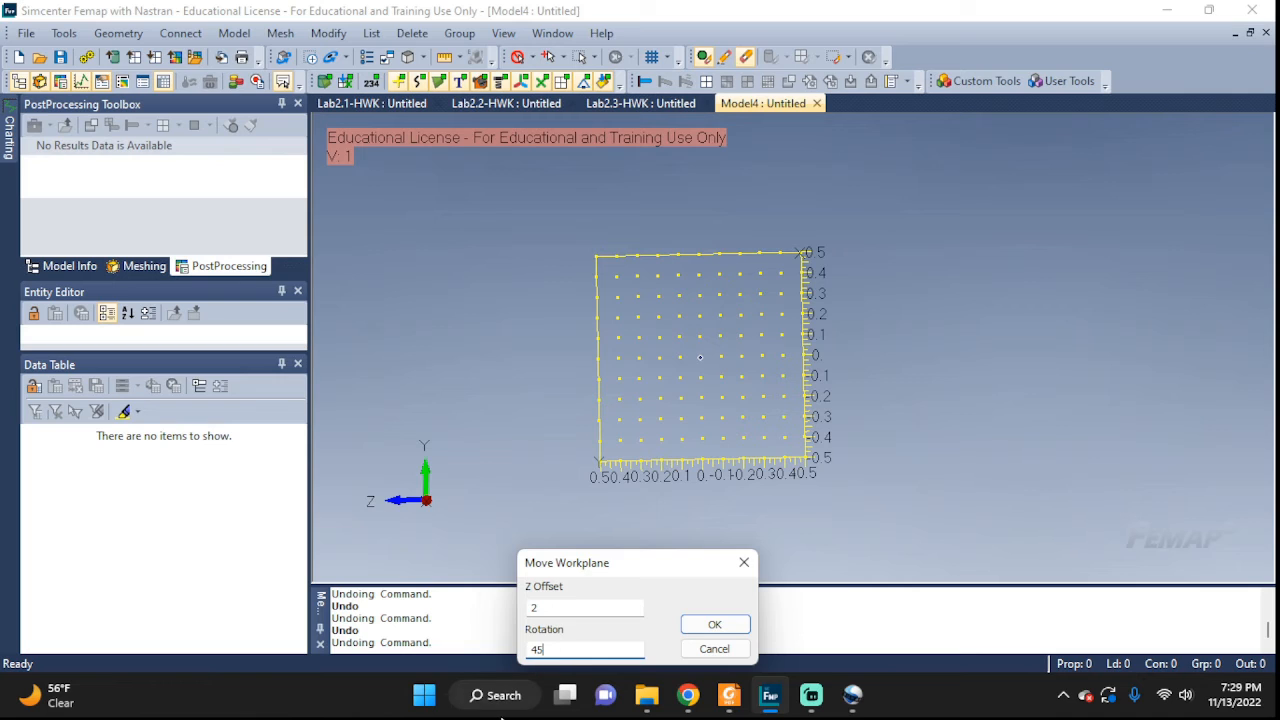
click(714, 624)
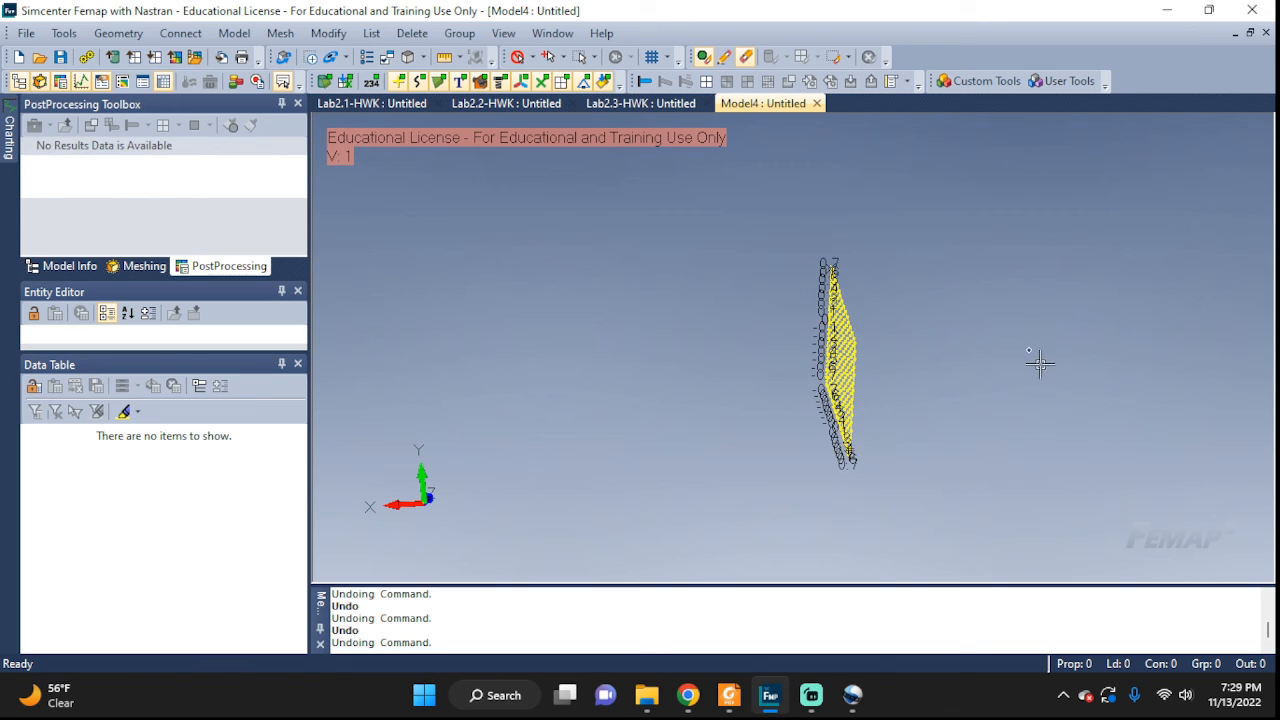
mouse_move(1030, 352)
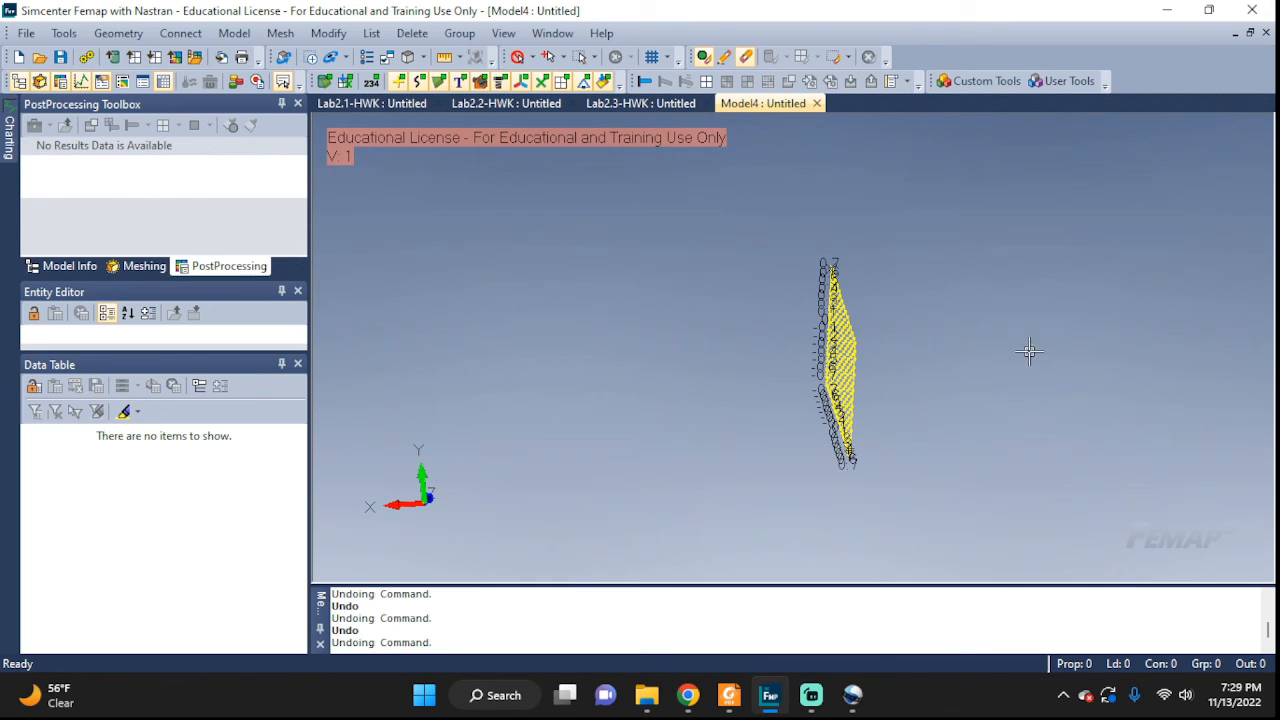
mouse_move(844, 364)
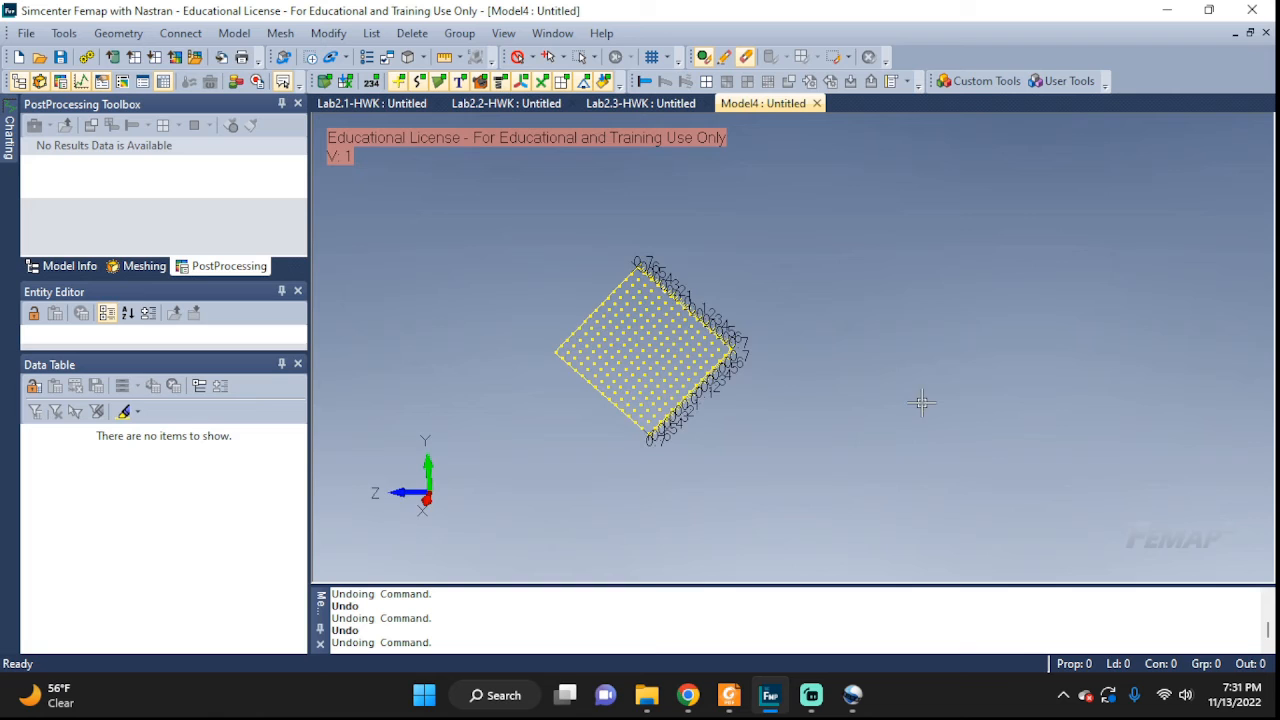
drag(920, 400, 760, 396)
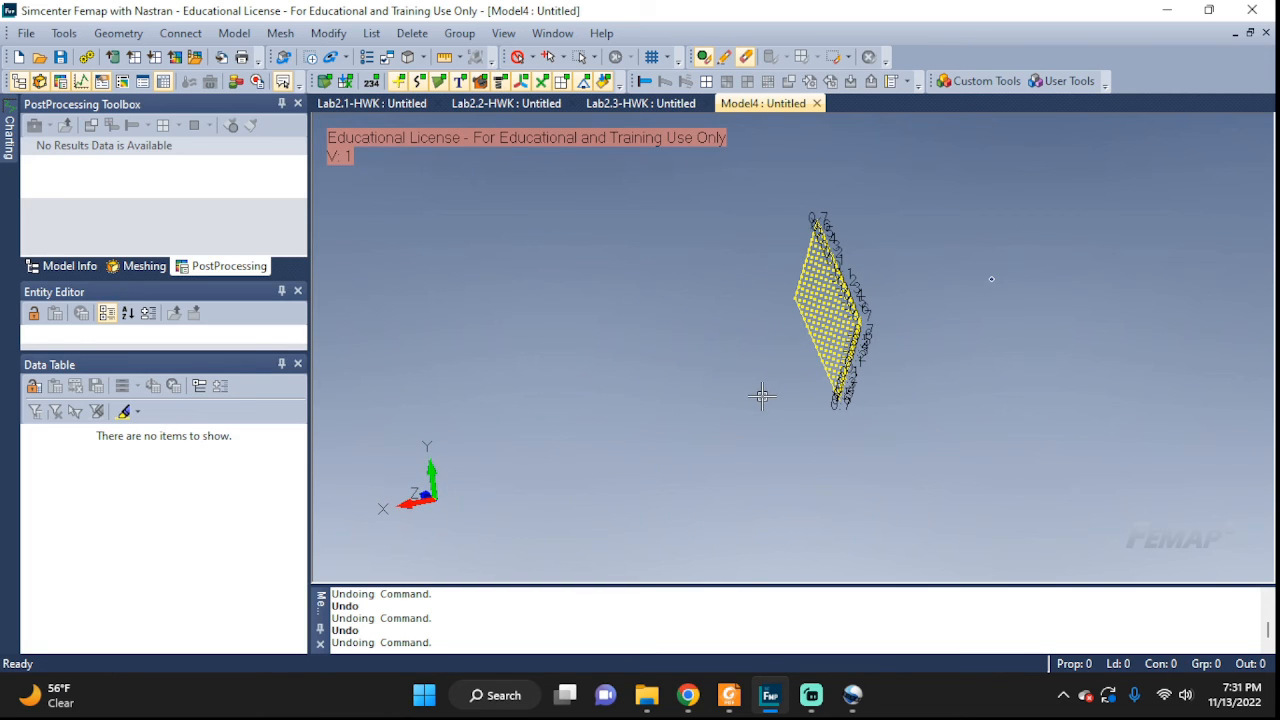